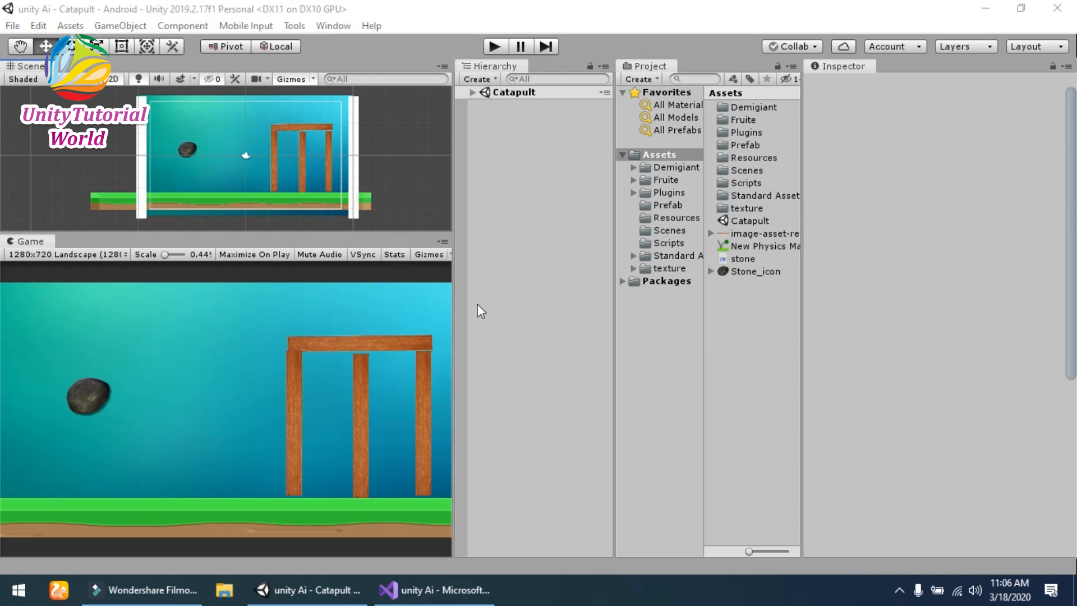
pyautogui.moveTo(494, 308)
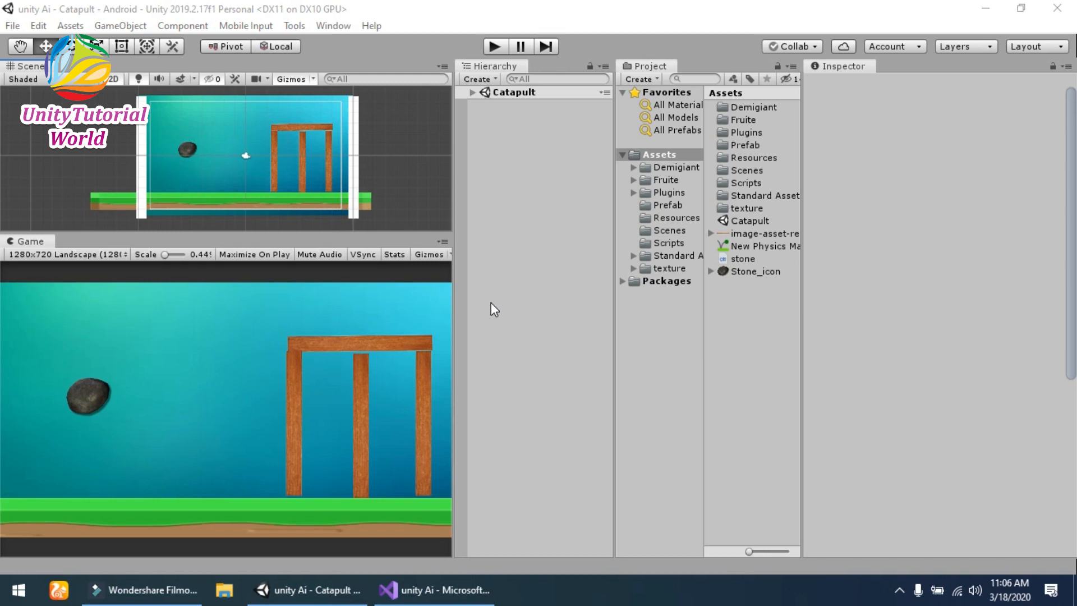
pyautogui.moveTo(492, 308)
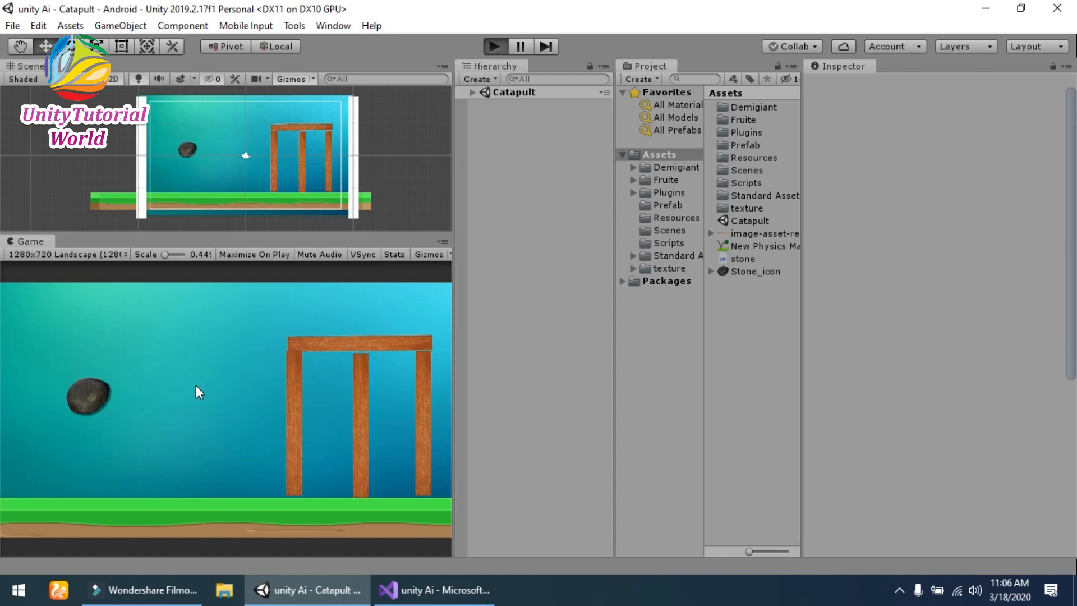
# Step: Run a quick play test of the Catapult scene and stop it
pyautogui.click(493, 46)
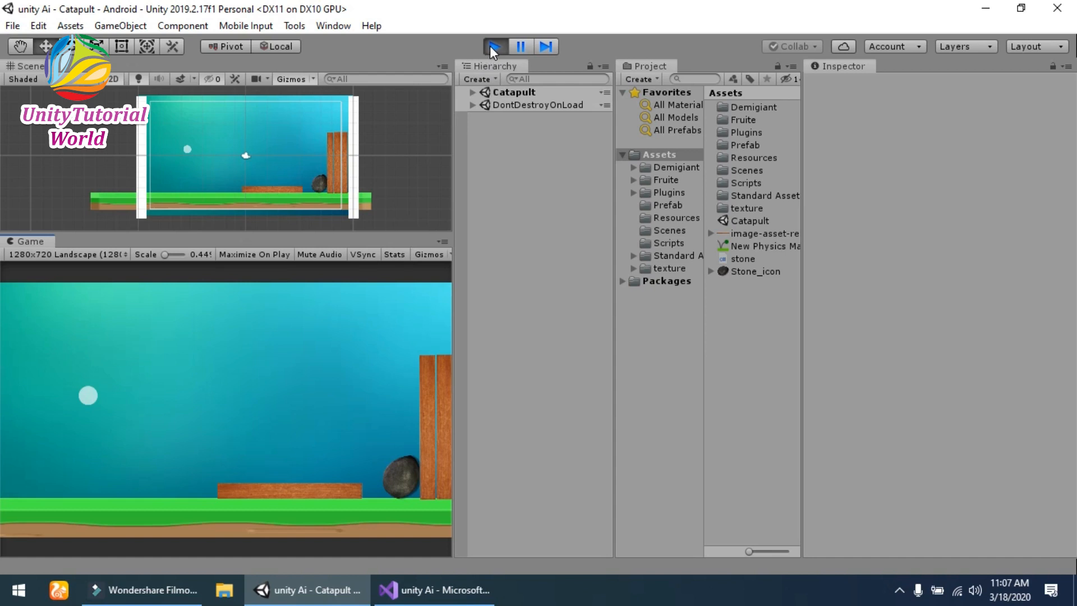
pyautogui.click(493, 46)
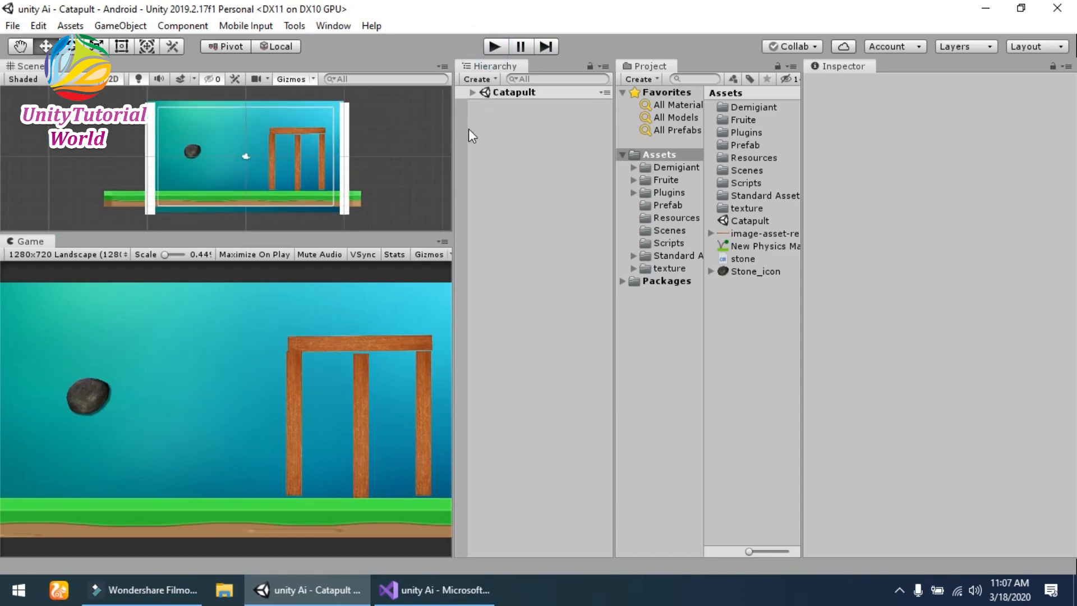
# Step: Expand the Catapult scene objects, check the background, then show the Stone's Rigidbody 2D in the Inspector
pyautogui.click(474, 92)
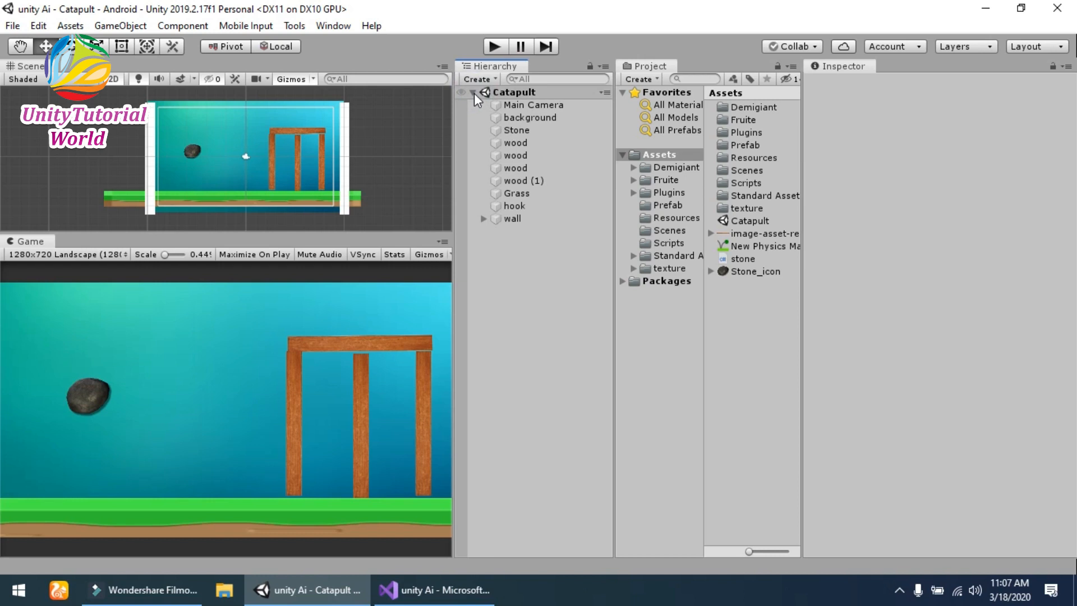
pyautogui.click(516, 131)
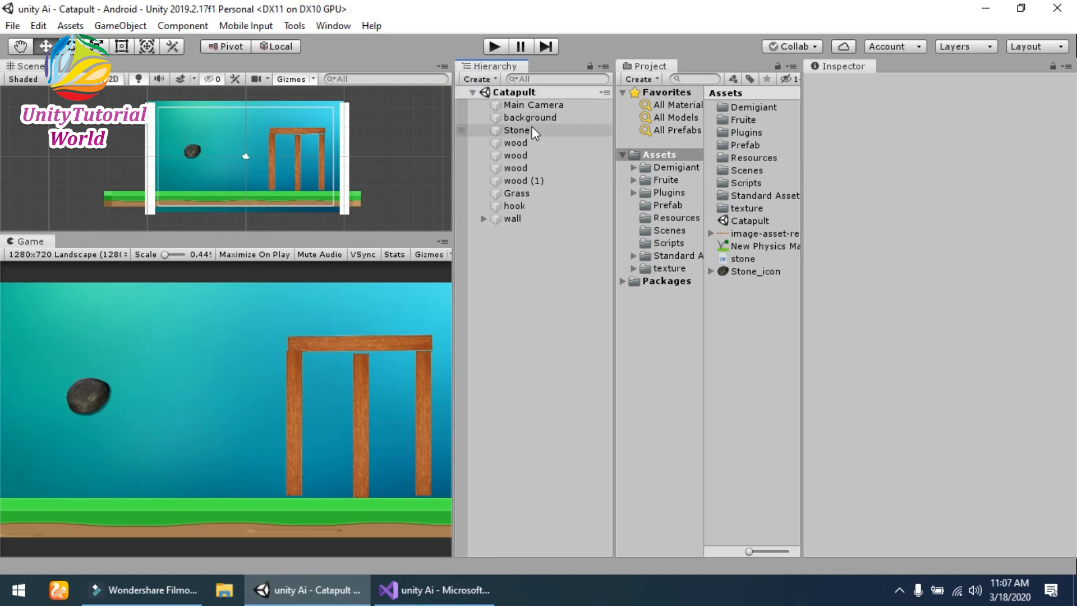
pyautogui.click(529, 118)
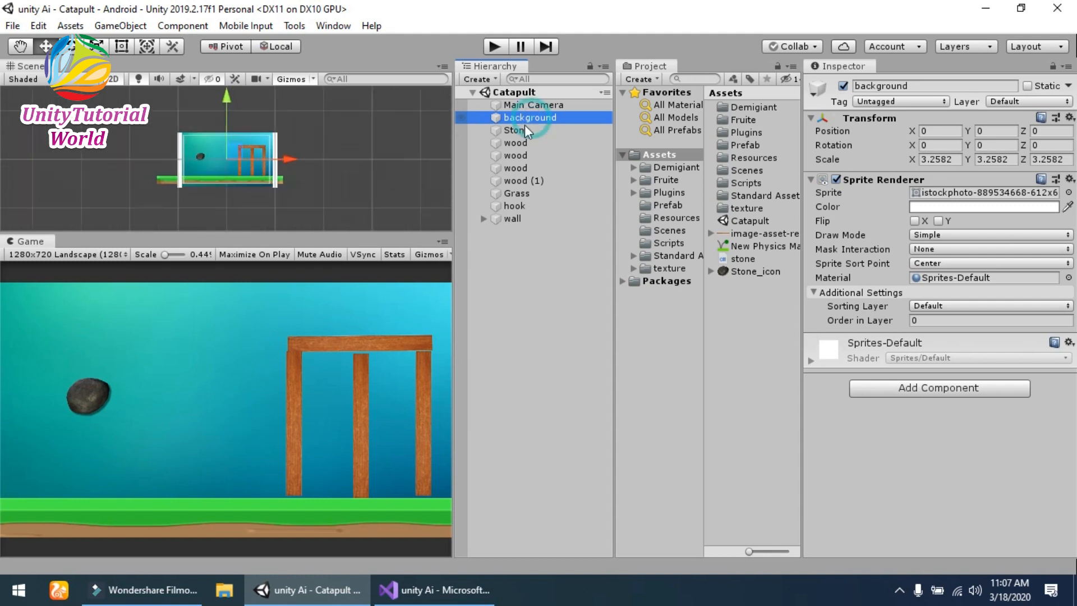
pyautogui.click(515, 130)
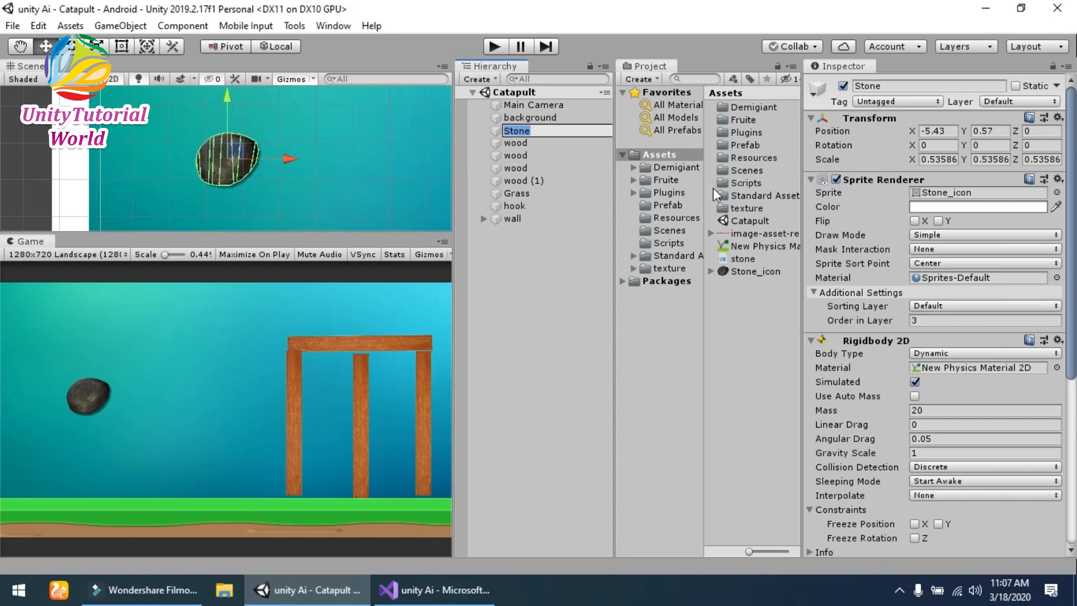
# Step: Fold the Stone's Sprite Renderer, view its physics material (friction 0.4, bounciness 0.1), and reselect Stone
pyautogui.click(516, 131)
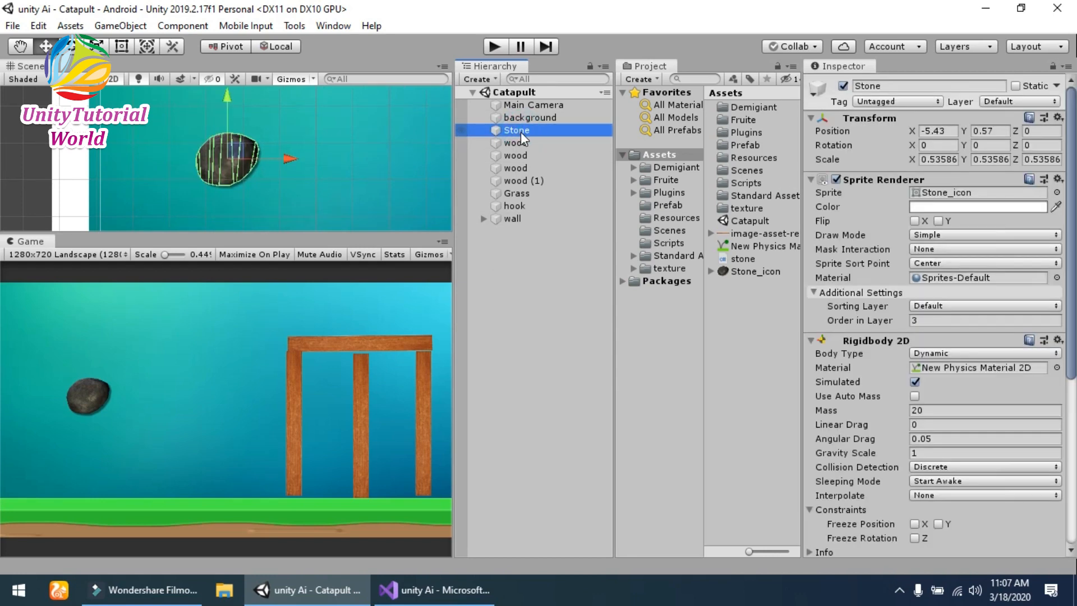
pyautogui.click(812, 180)
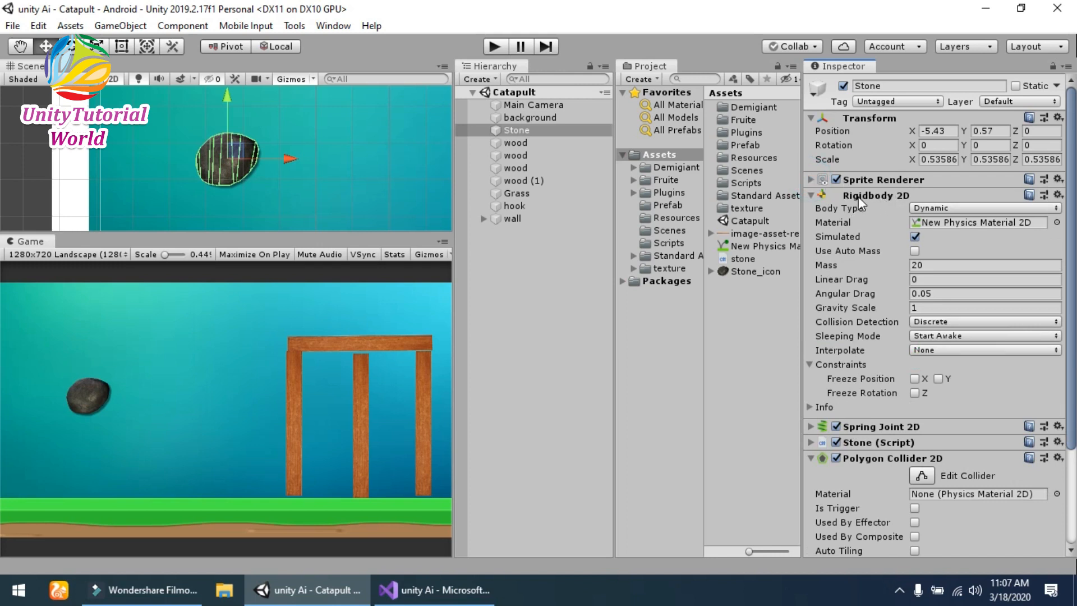
pyautogui.moveTo(871, 211)
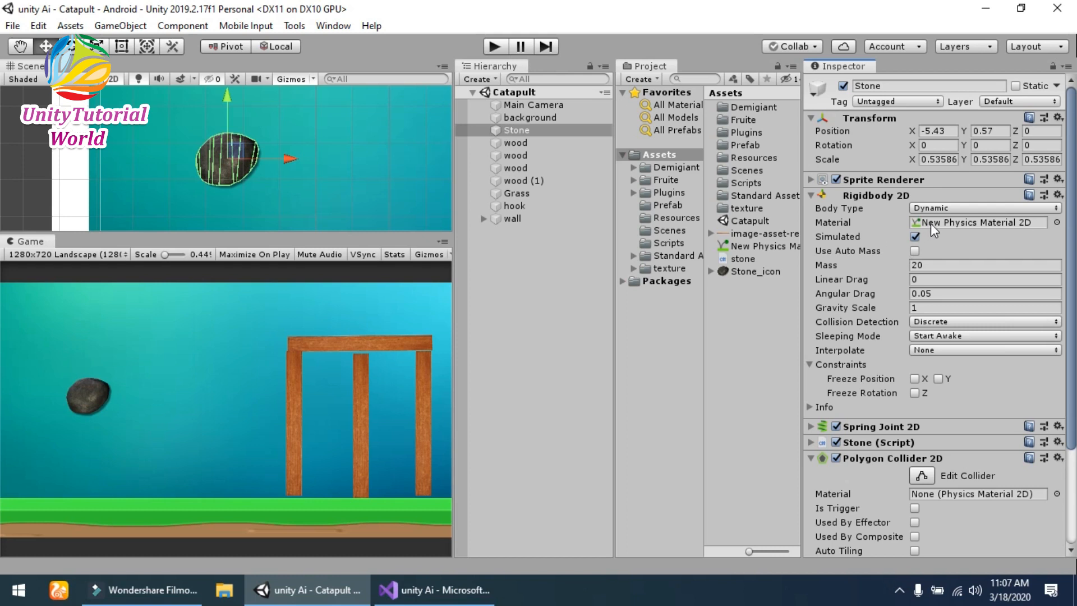
pyautogui.moveTo(967, 231)
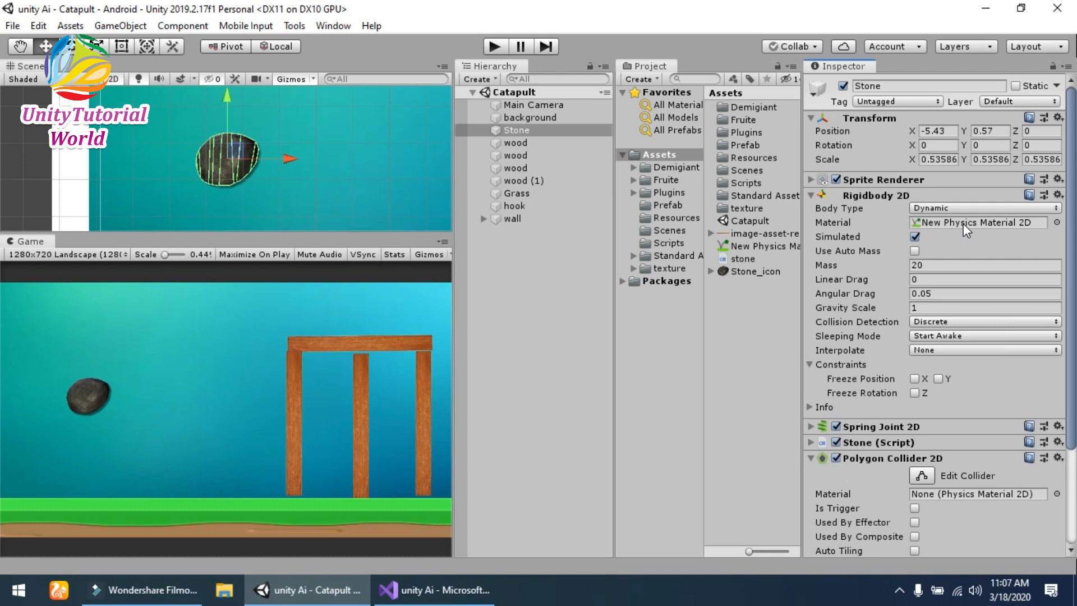
pyautogui.click(752, 246)
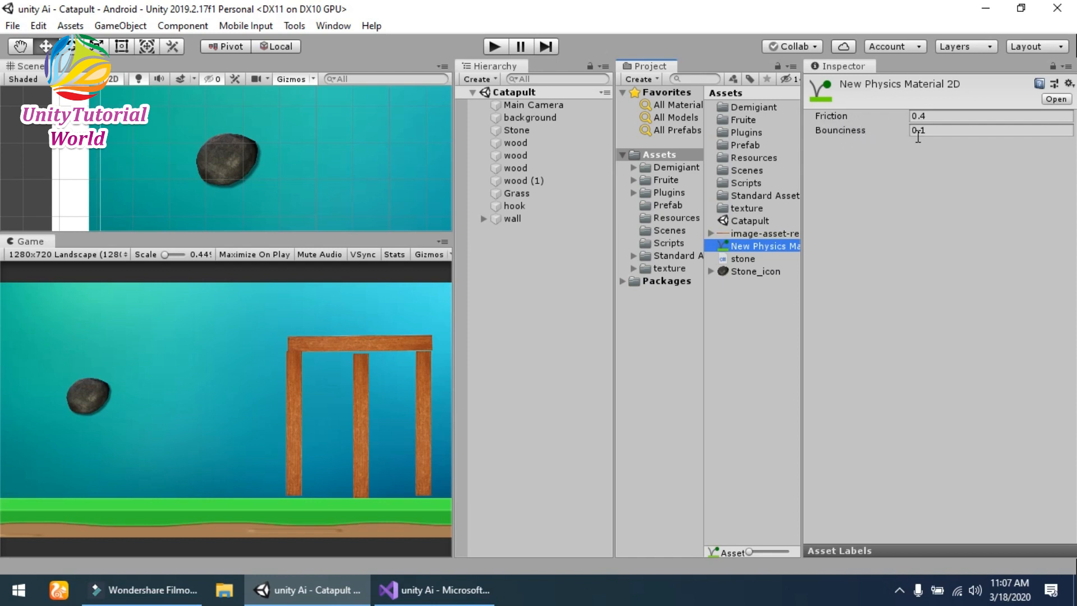
pyautogui.click(516, 130)
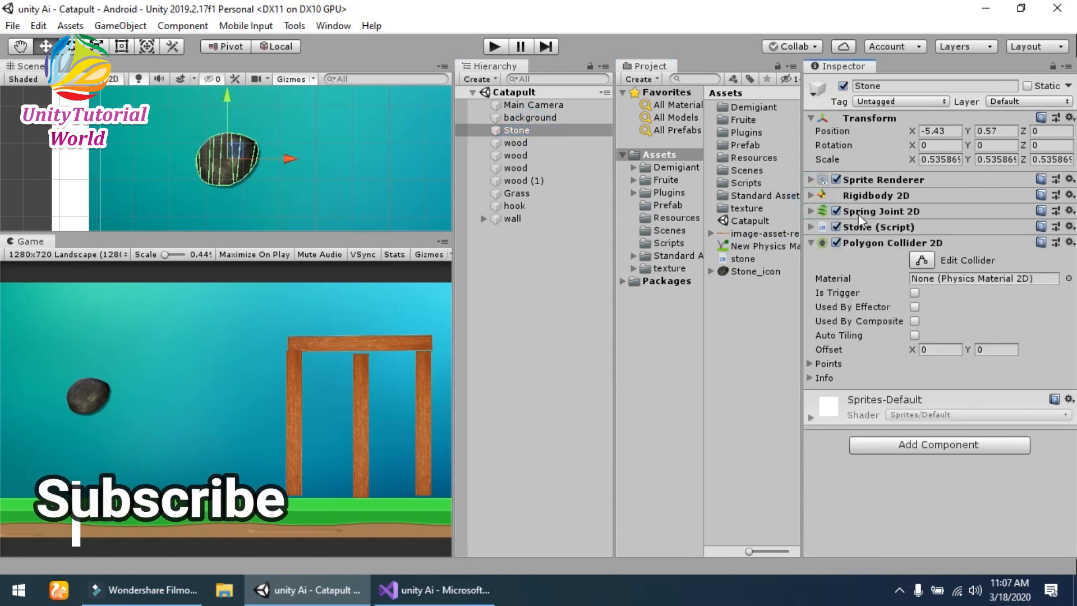
# Step: Follow the Stone's Spring Joint 2D connected body to the hook object's properties
pyautogui.click(812, 211)
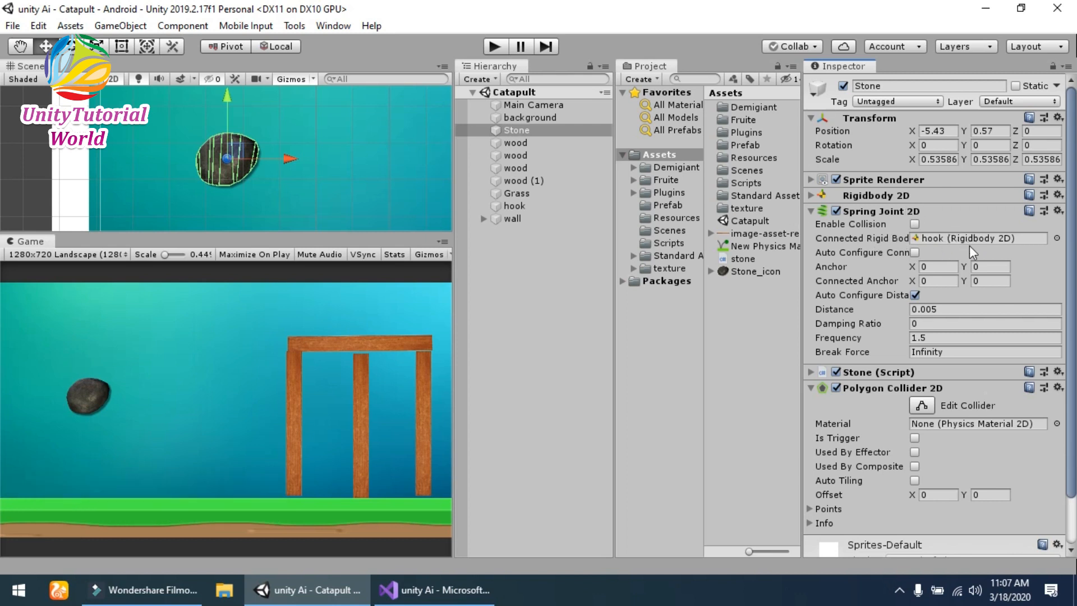
pyautogui.moveTo(864, 239)
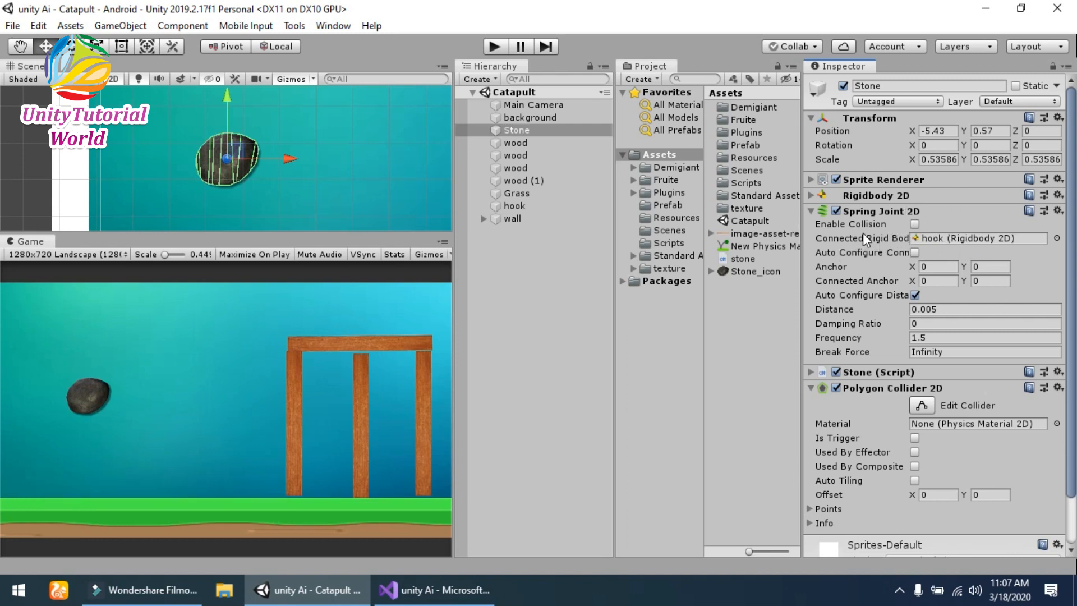
pyautogui.moveTo(927, 241)
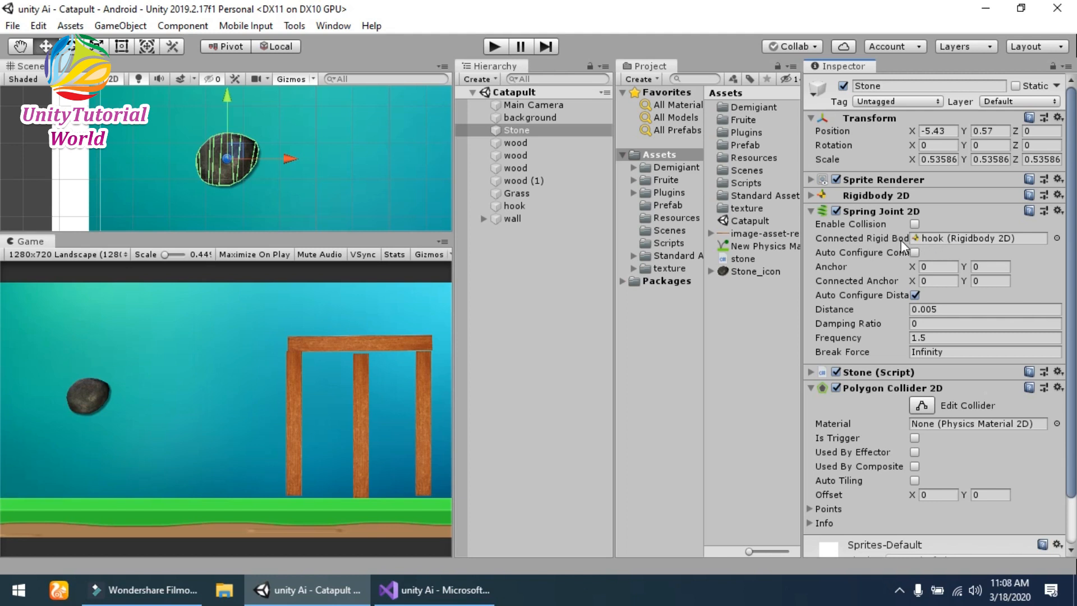
pyautogui.click(976, 239)
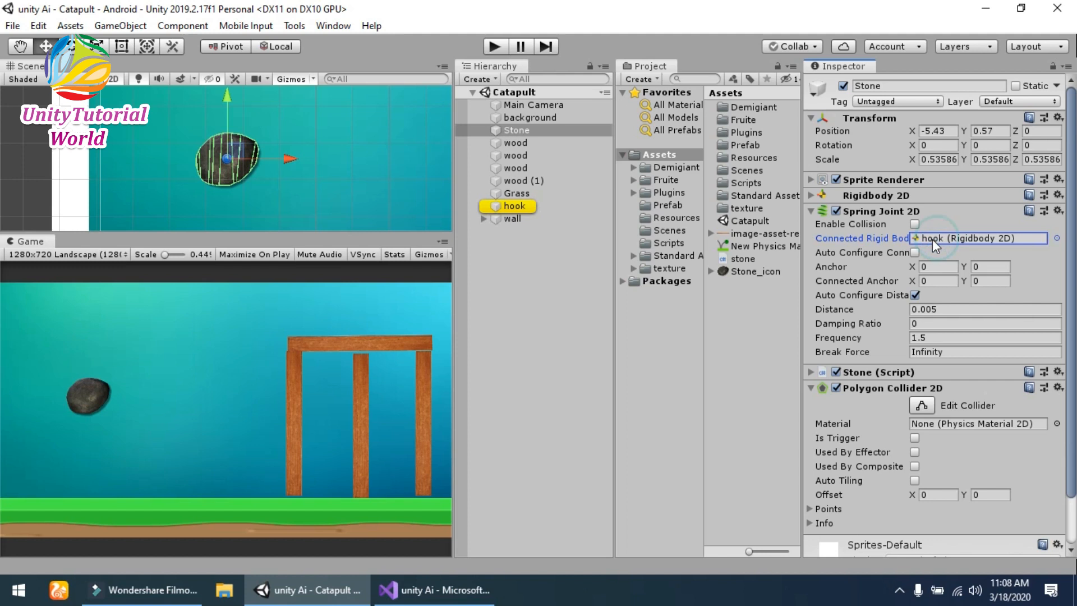
pyautogui.click(514, 205)
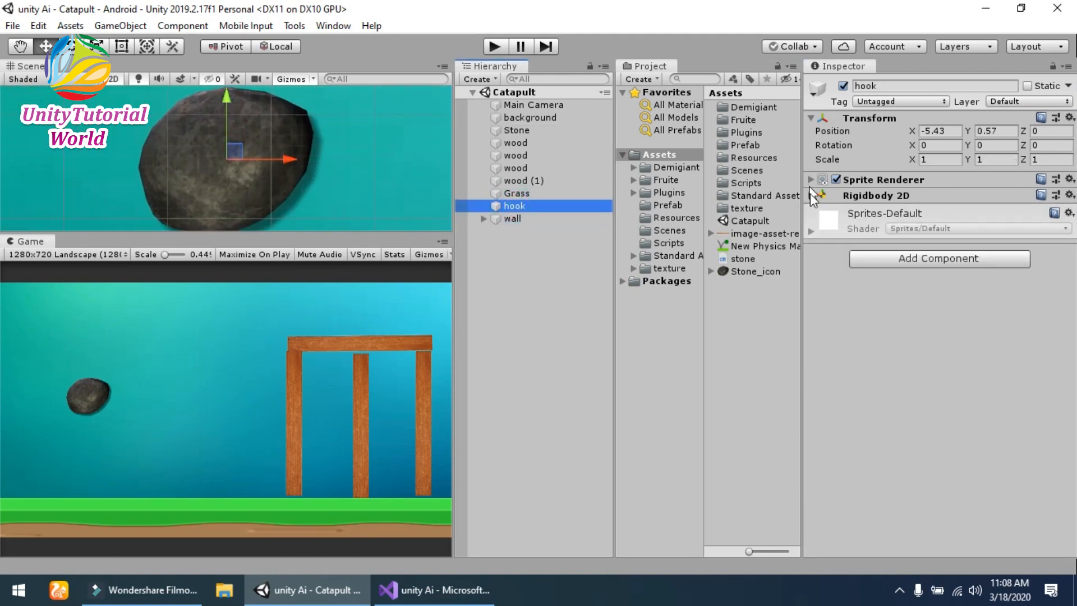
# Step: Confirm the hook's Rigidbody 2D body type is Static and fold its settings again
pyautogui.click(812, 196)
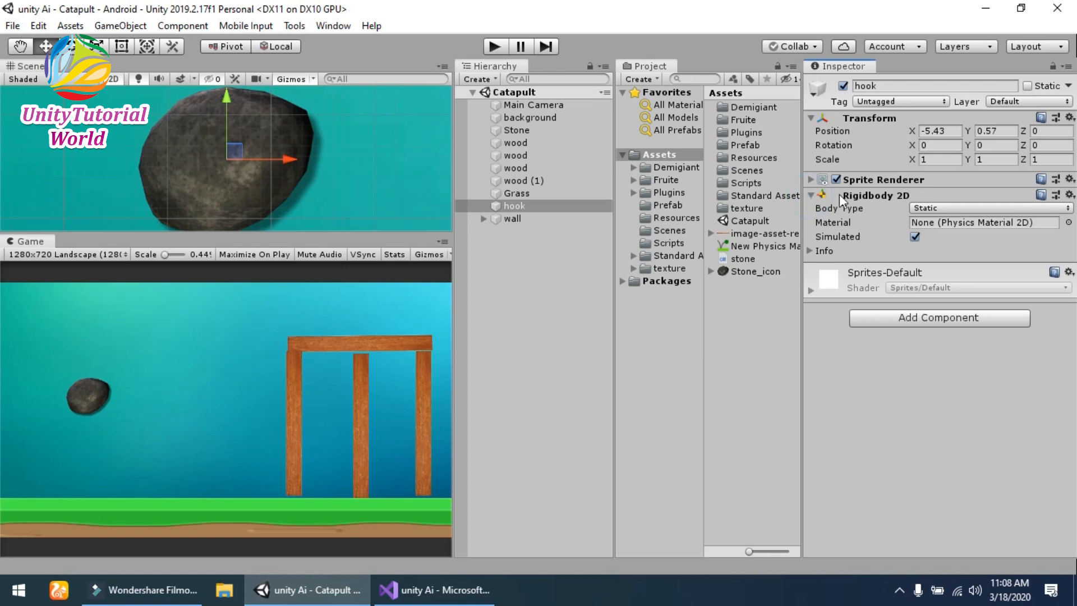
pyautogui.moveTo(932, 232)
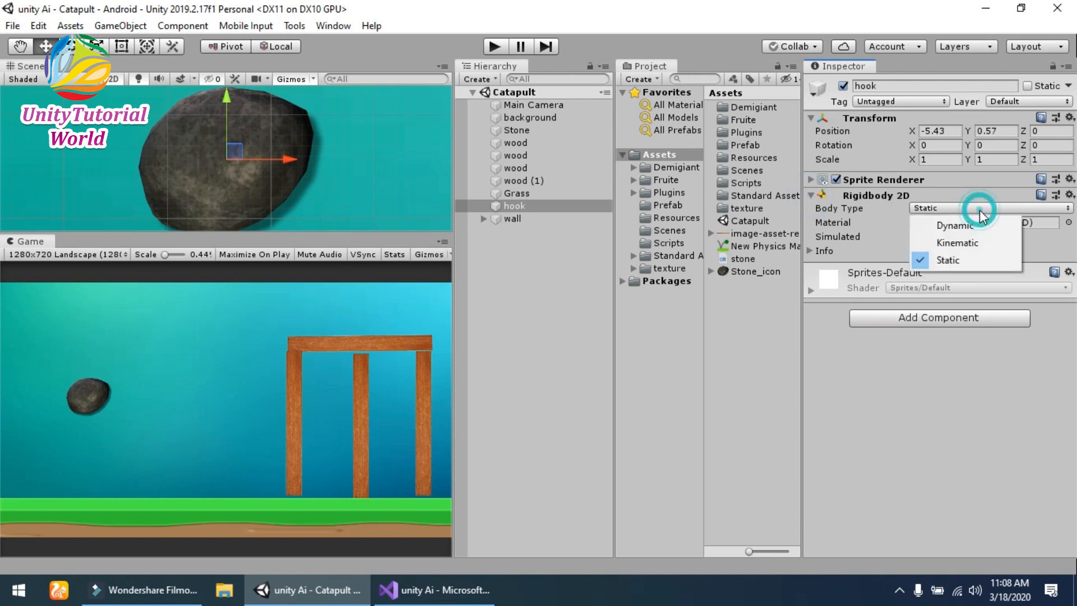
pyautogui.click(949, 260)
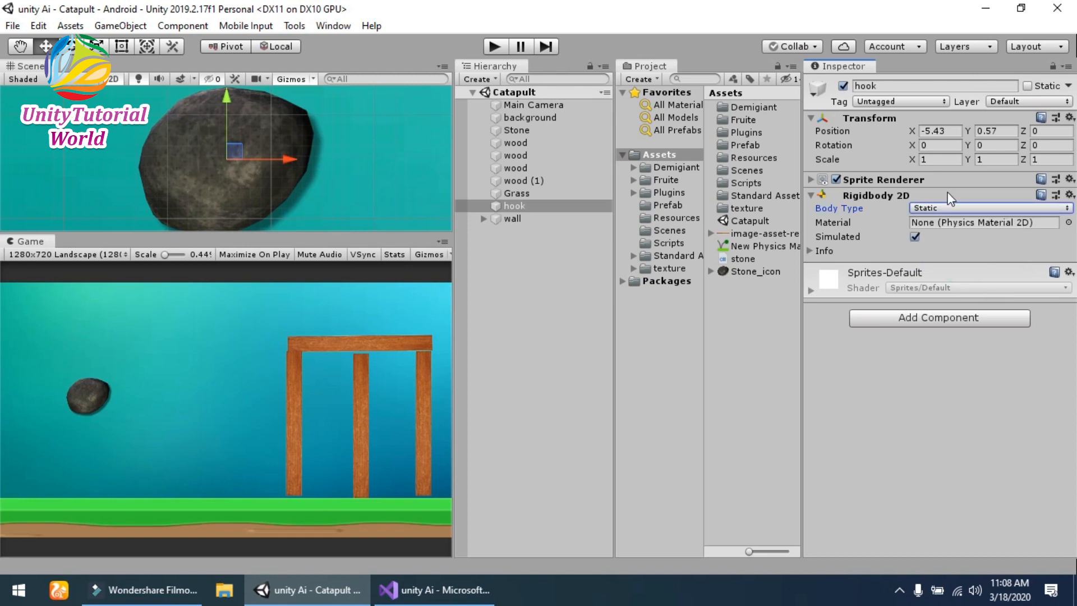
pyautogui.click(813, 196)
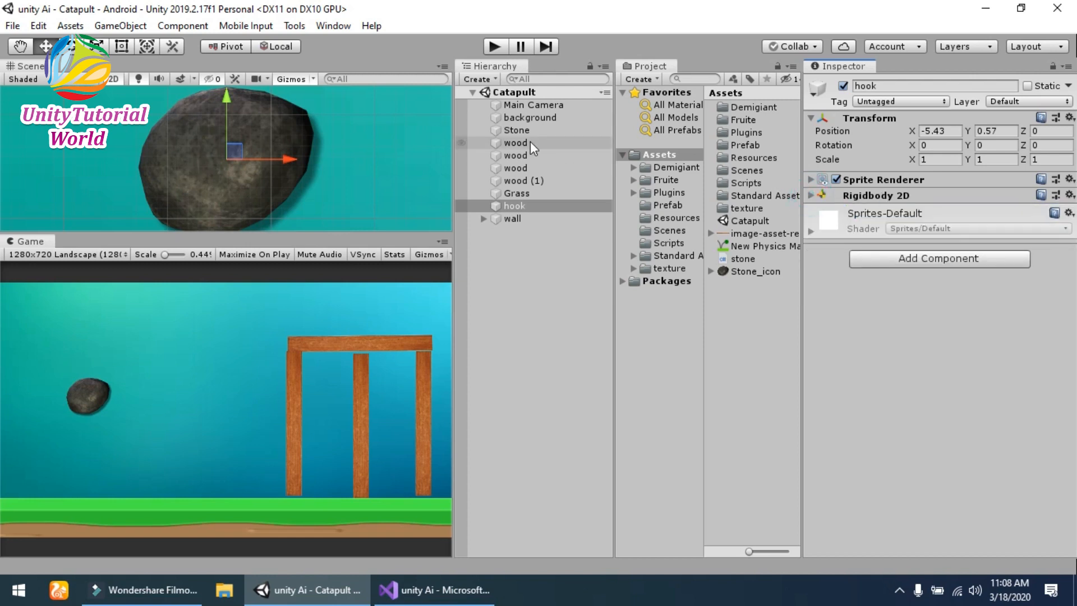
# Step: Review the Stone script fields (Rb, Shot 0.12, Is Pressed) and fold them again
pyautogui.click(516, 130)
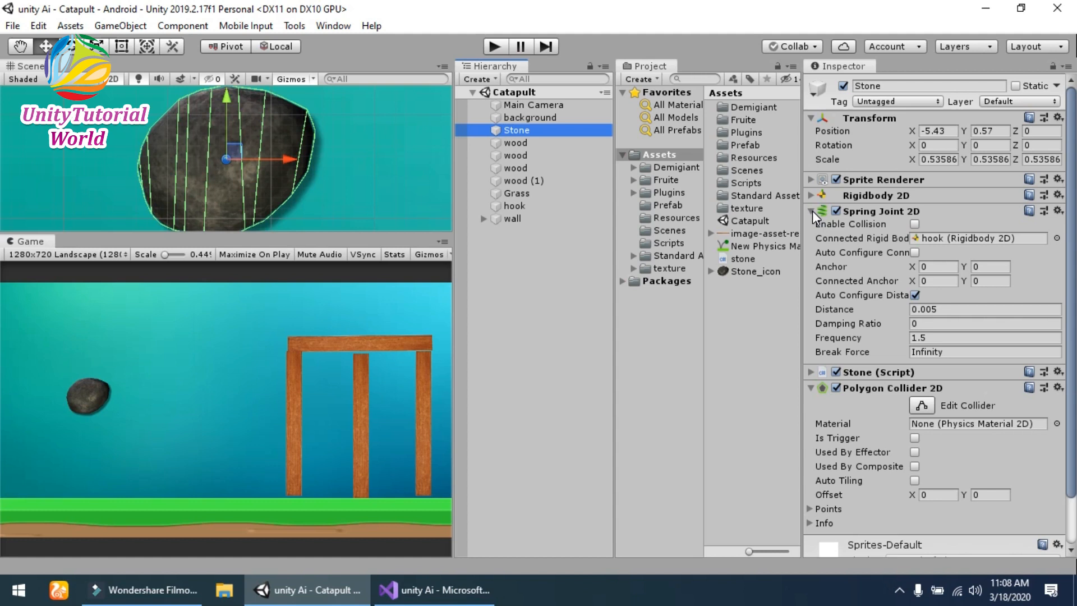
pyautogui.click(813, 212)
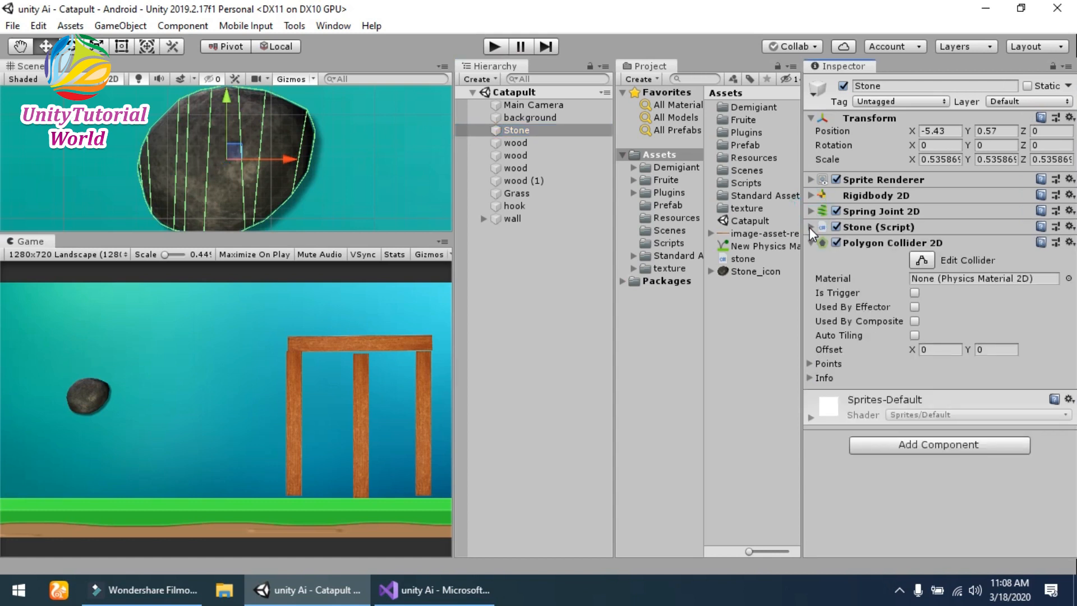
pyautogui.click(813, 227)
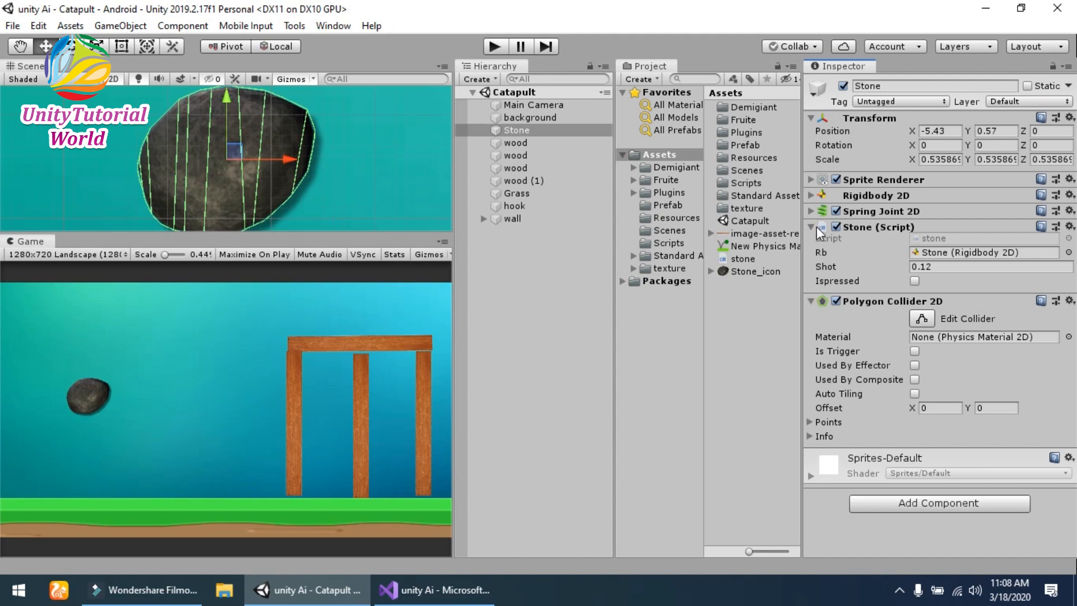
pyautogui.click(811, 227)
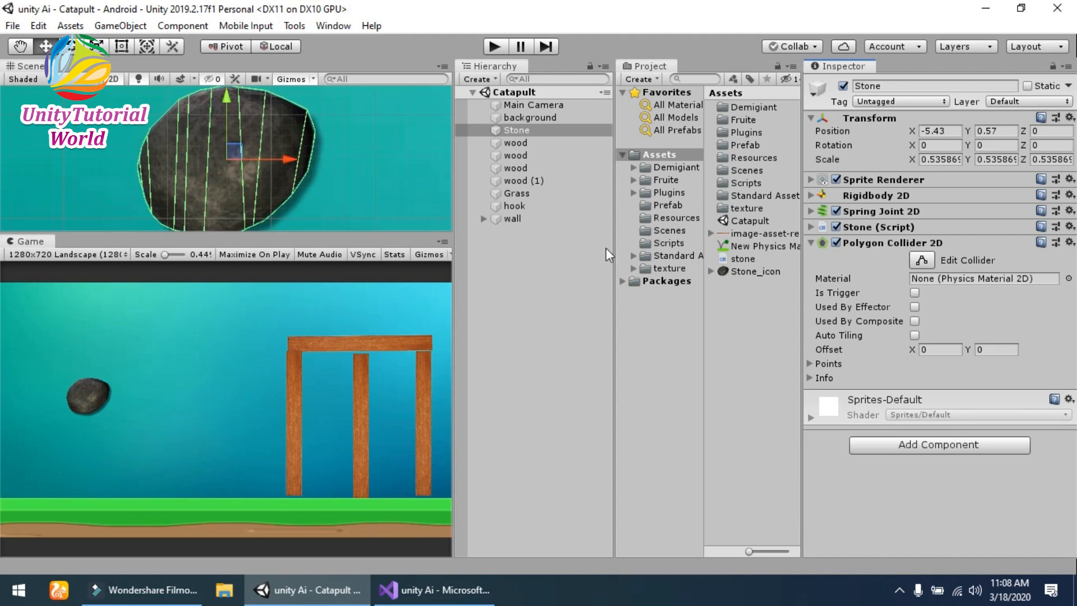
pyautogui.moveTo(716, 175)
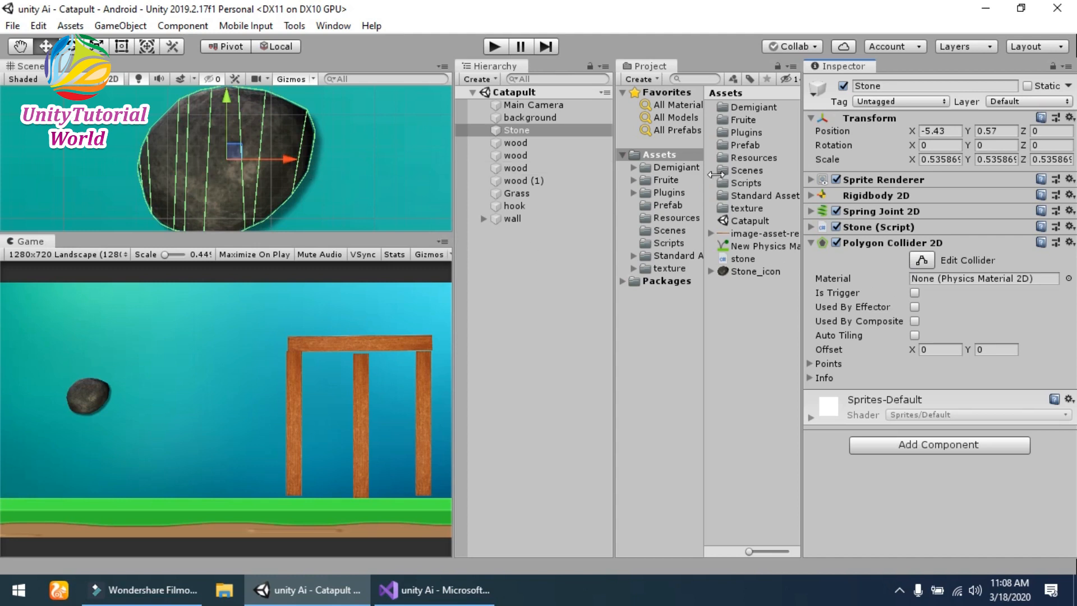
pyautogui.moveTo(332, 161)
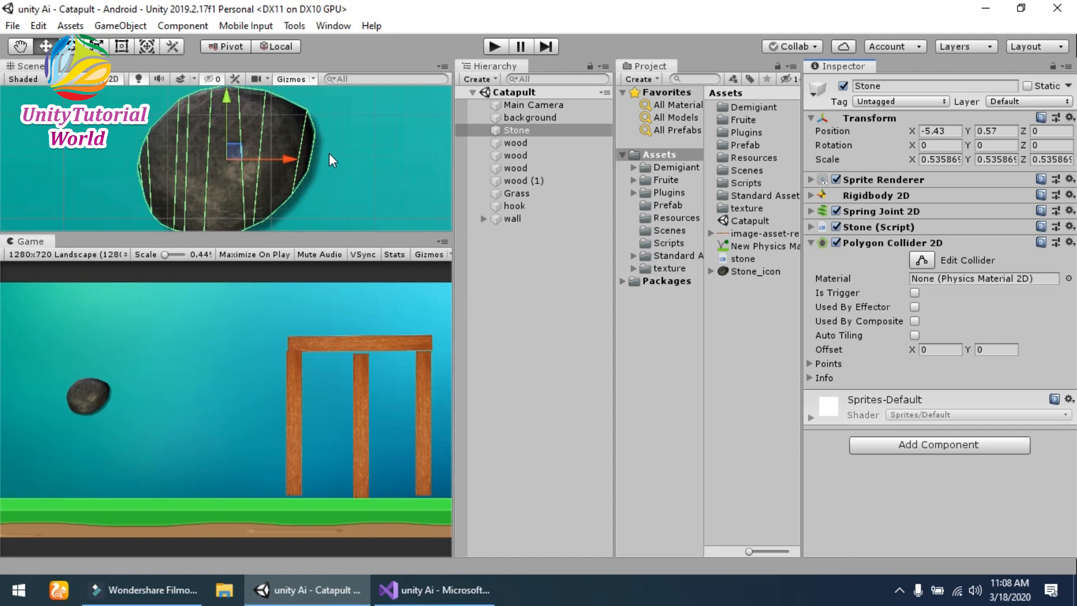
# Step: Bring up a wood post's Box Collider 2D and rigidbody settings
pyautogui.moveTo(330, 160); pyautogui.dragTo(300, 160)
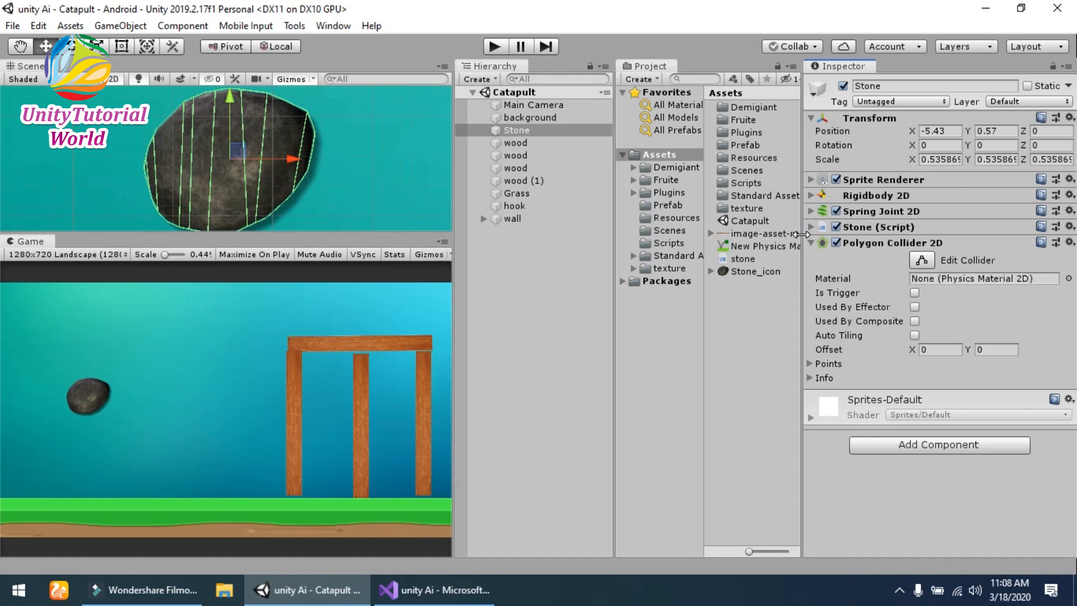
pyautogui.click(812, 243)
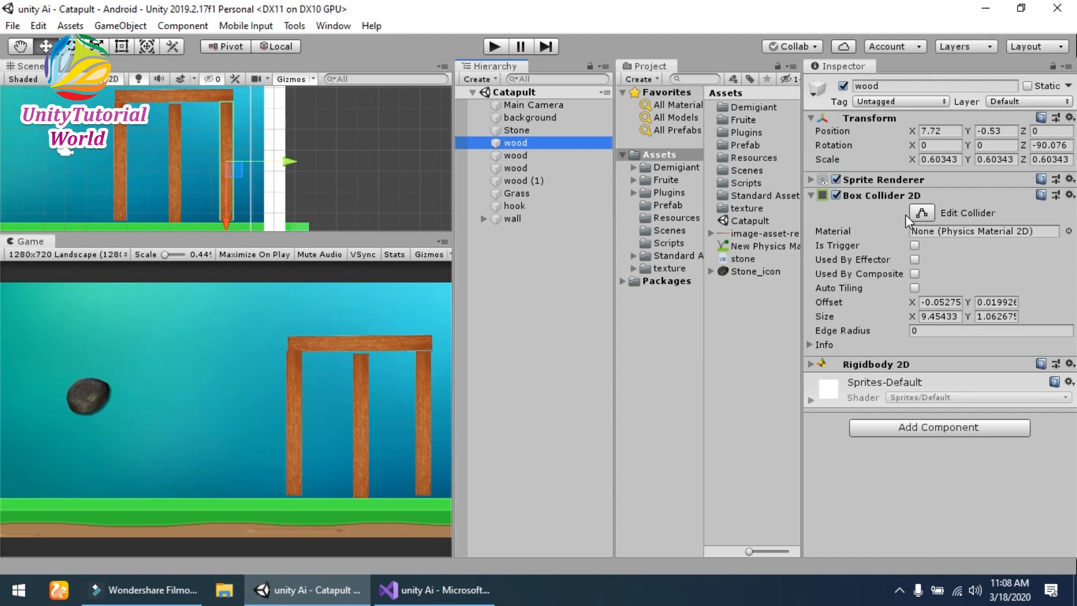
# Step: Look over wood (1) and Grass with their Box Collider 2D, ending on the hook's properties
pyautogui.click(523, 181)
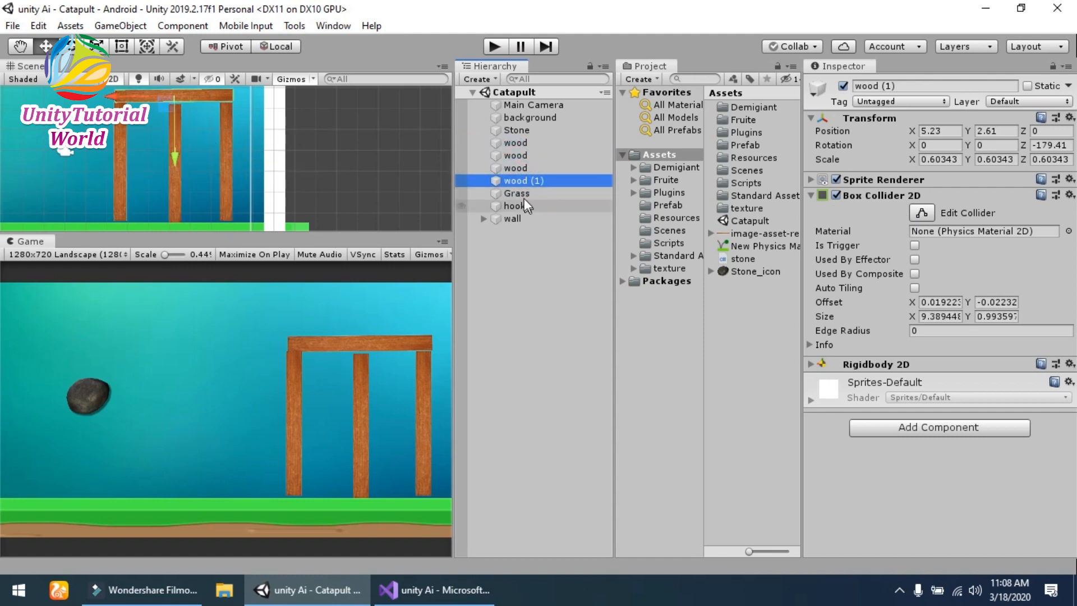
pyautogui.click(516, 193)
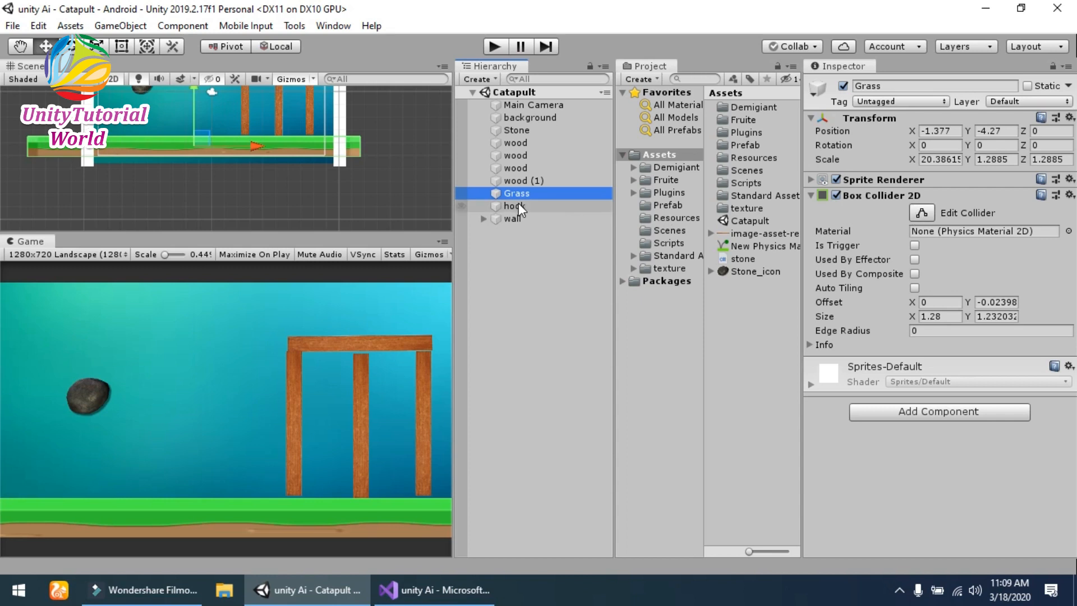
pyautogui.click(513, 206)
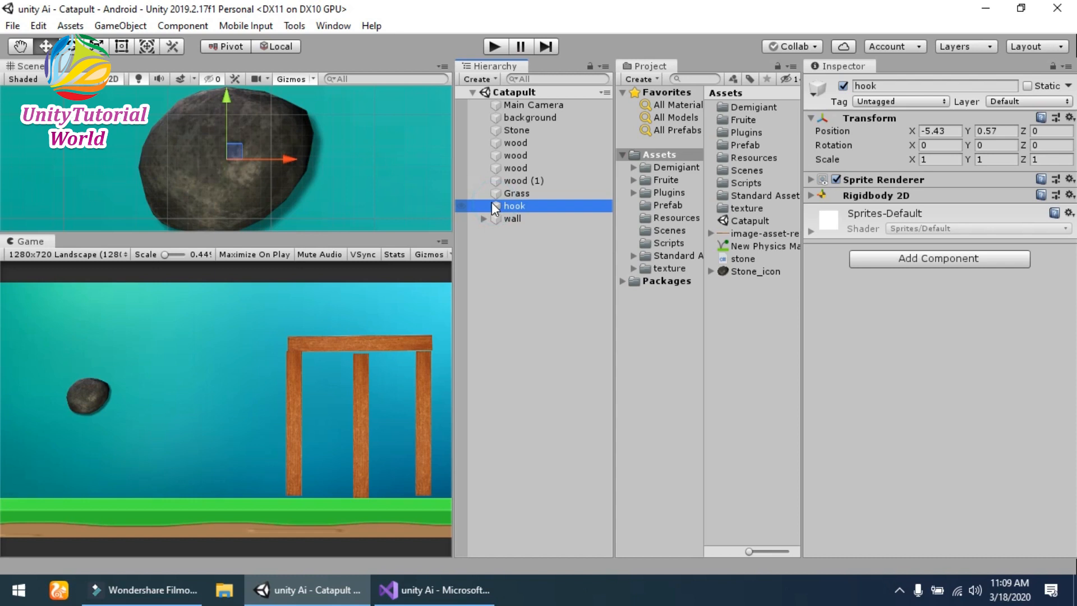
pyautogui.moveTo(814, 204)
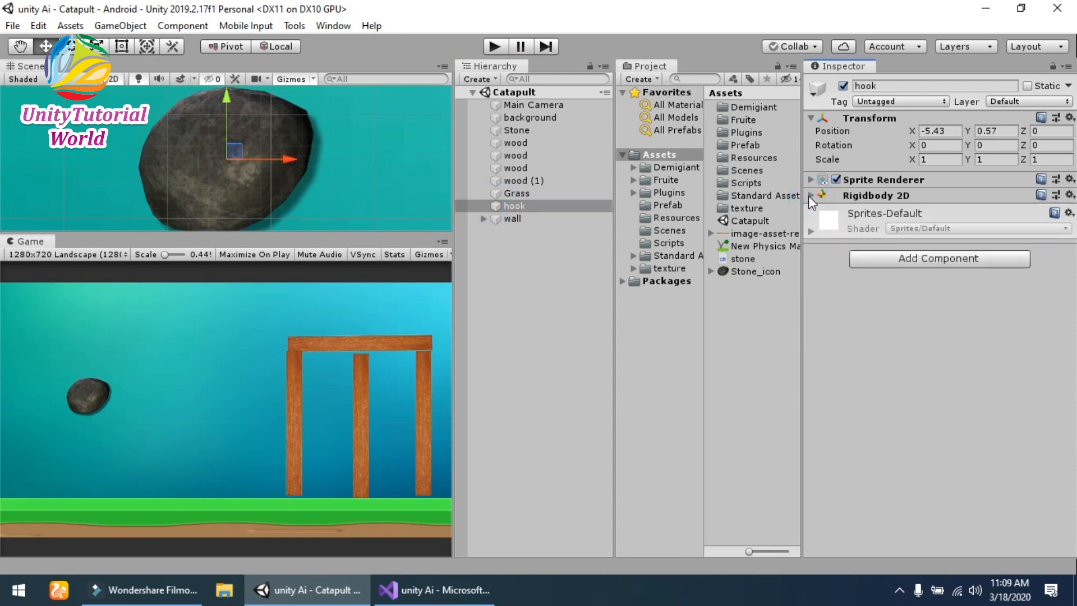
# Step: Revisit the Stone, confirm the hook's Rigidbody 2D is Static, then clear the selection
pyautogui.click(516, 130)
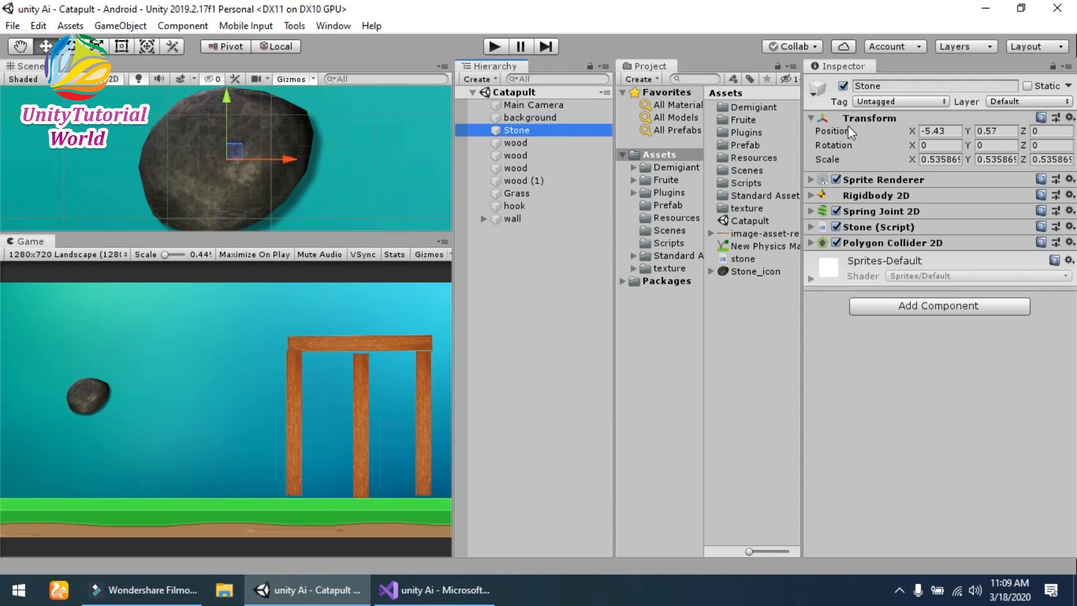
pyautogui.click(842, 85)
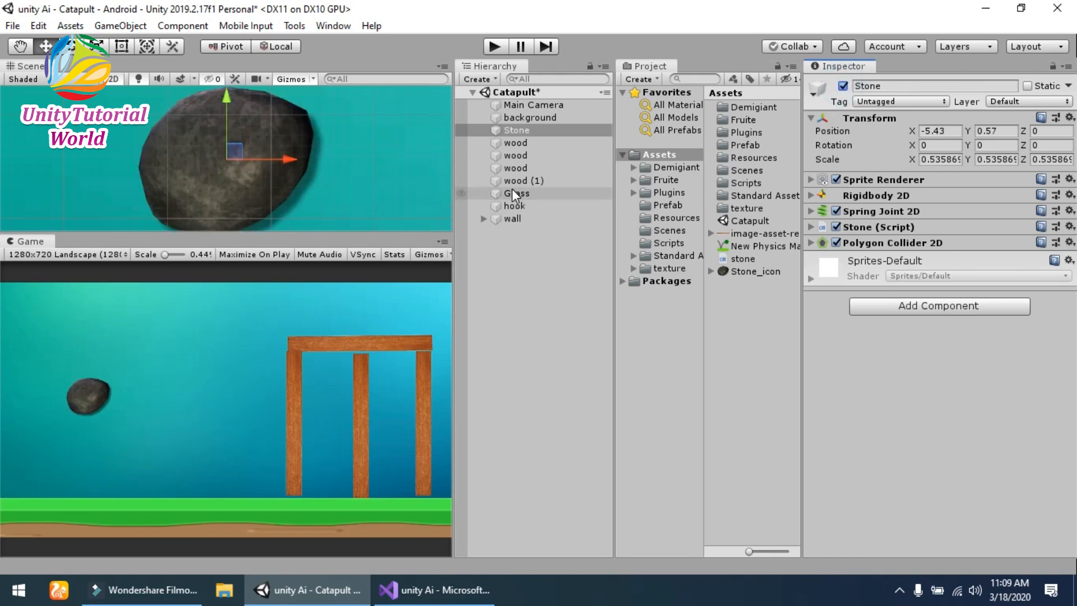
pyautogui.click(514, 206)
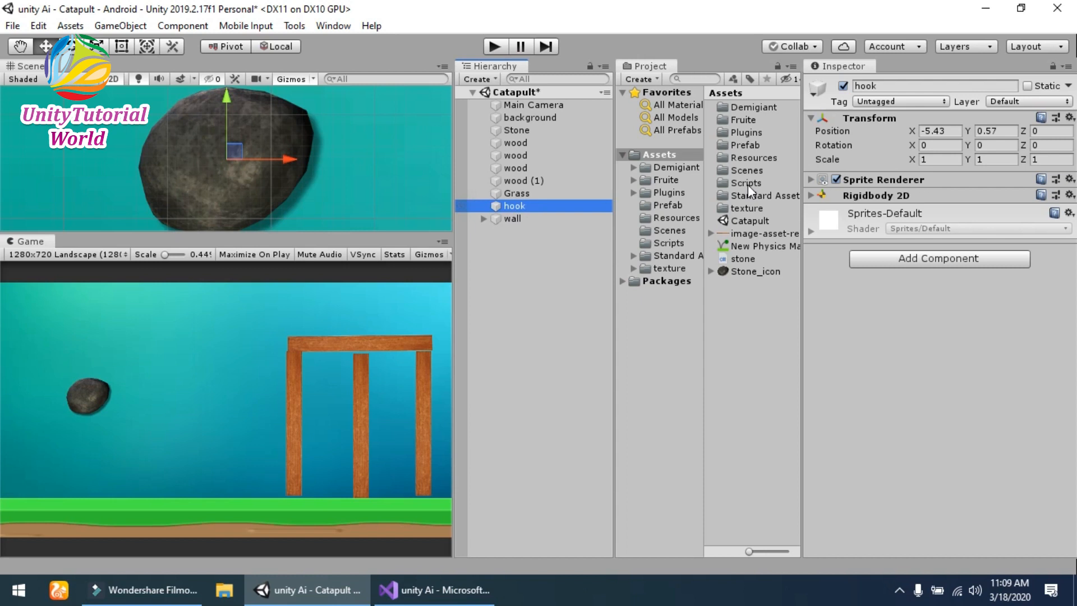
pyautogui.click(812, 196)
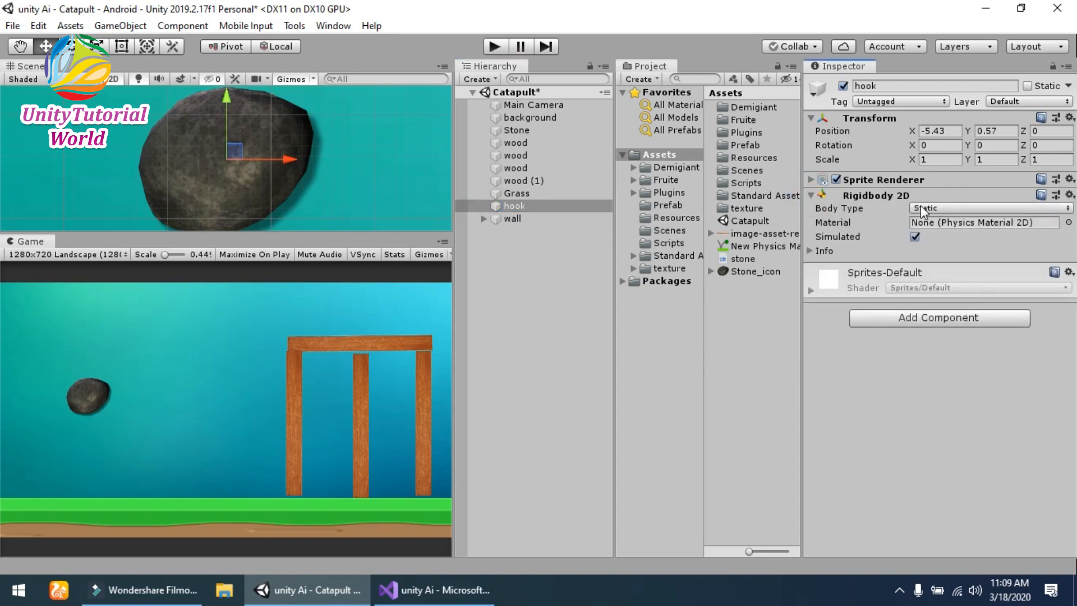
pyautogui.click(512, 218)
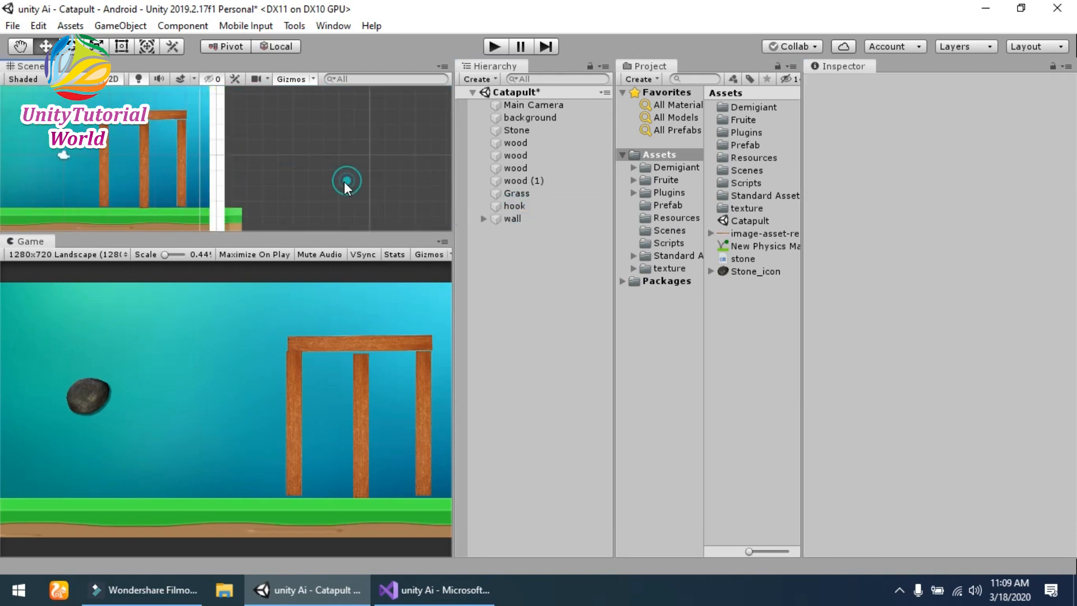
# Step: Check wall and child wall (1) colliders, then show the Stone's Dynamic Rigidbody 2D with mass 20
pyautogui.click(512, 219)
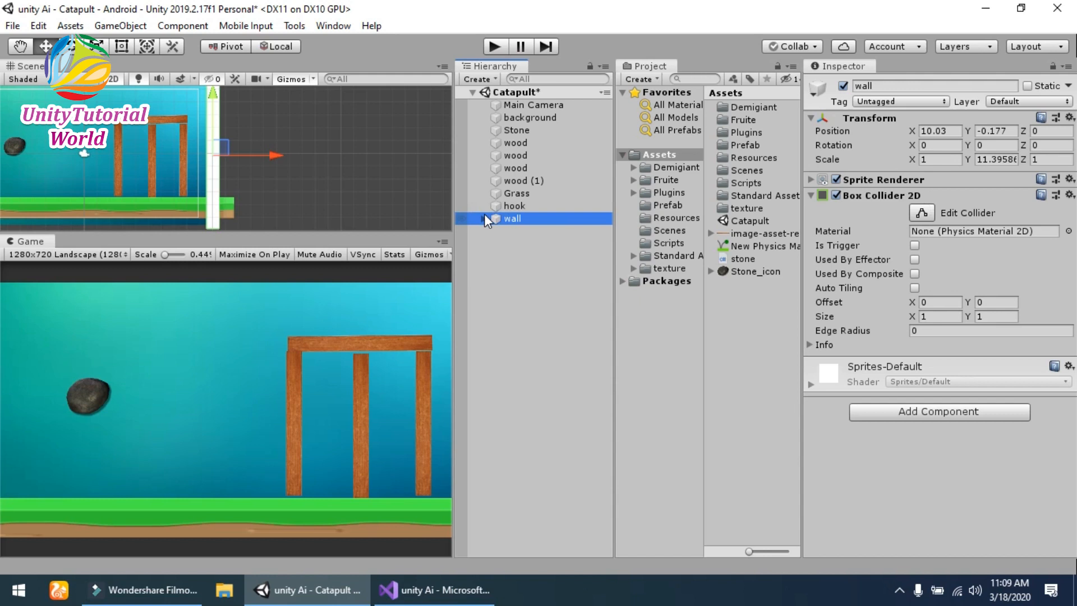
pyautogui.click(484, 219)
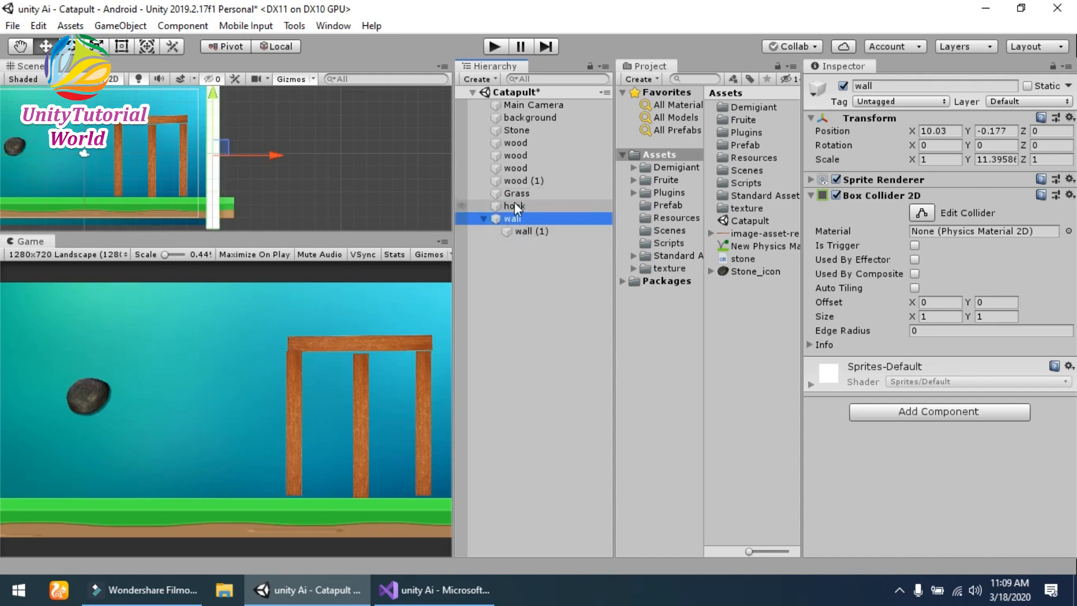
pyautogui.click(530, 231)
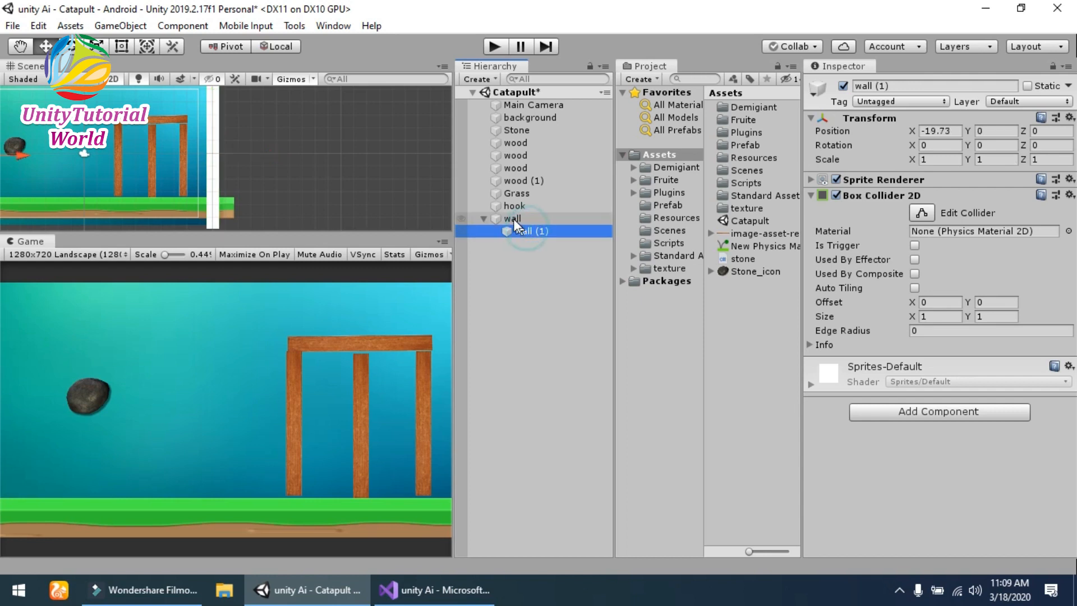
pyautogui.click(512, 218)
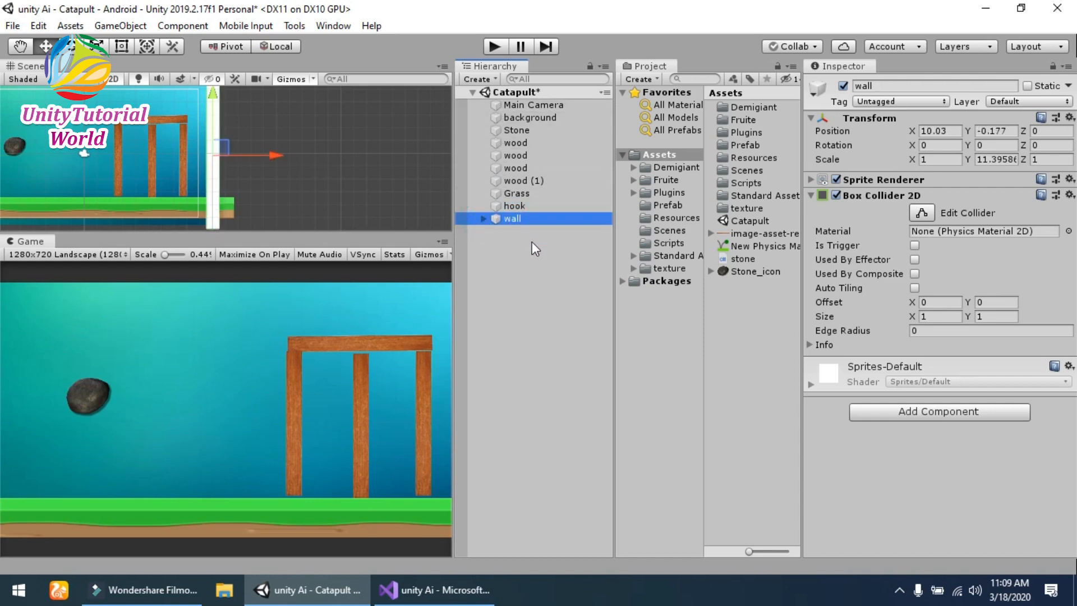
pyautogui.click(516, 129)
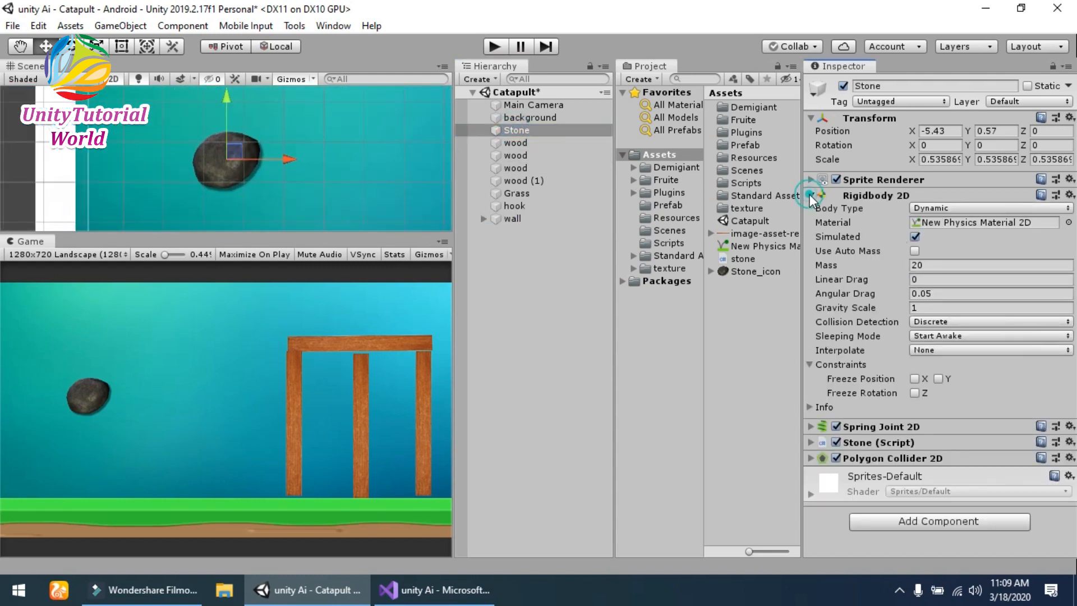
# Step: Locate the stone script asset from the Stone (Script) component and open it in Visual Studio
pyautogui.click(811, 195)
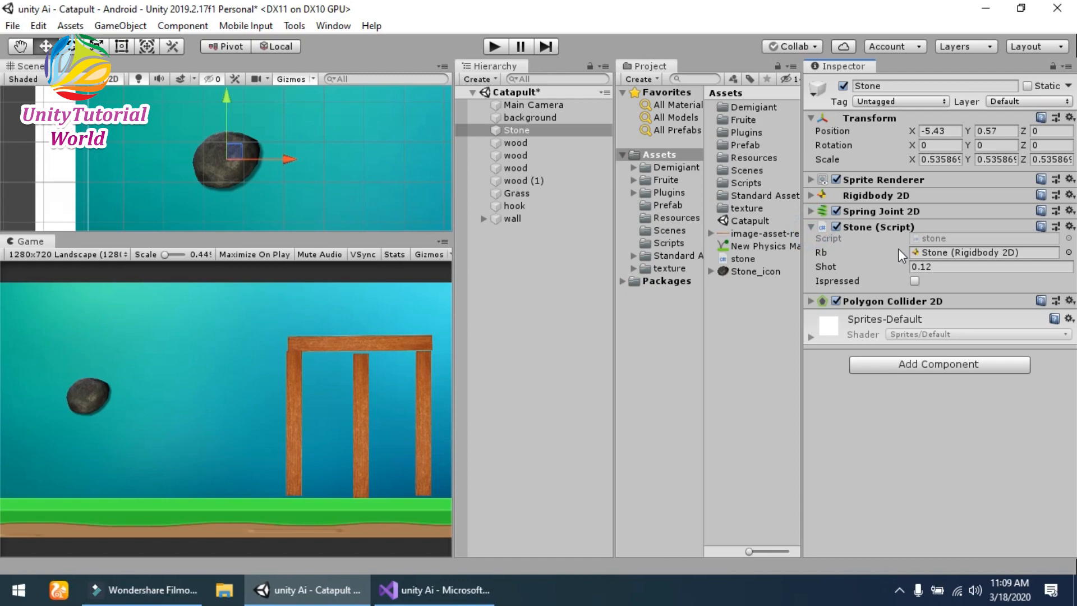
pyautogui.click(744, 260)
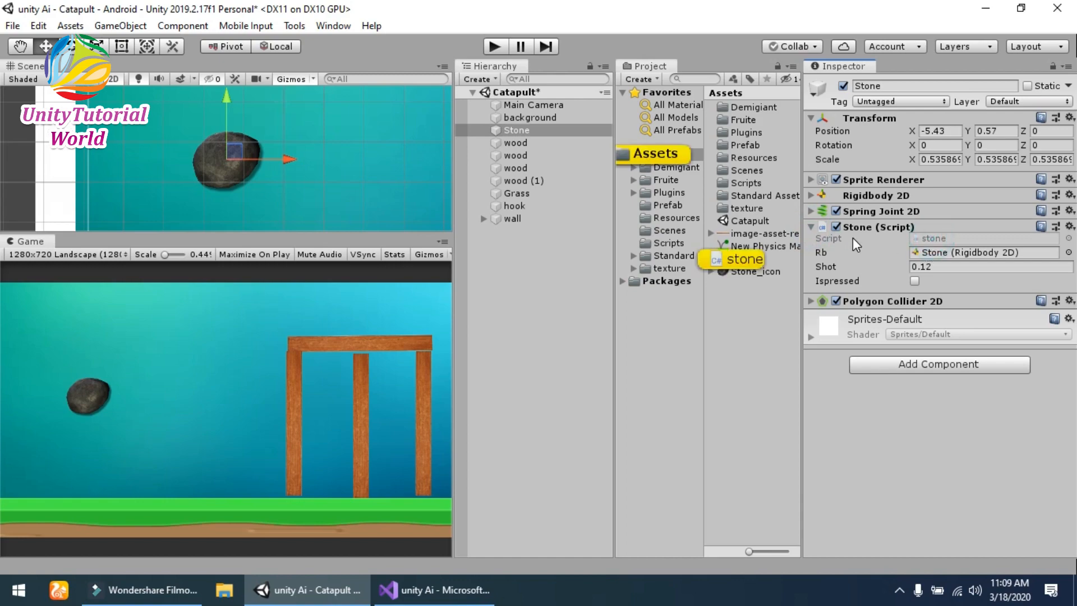
pyautogui.click(434, 590)
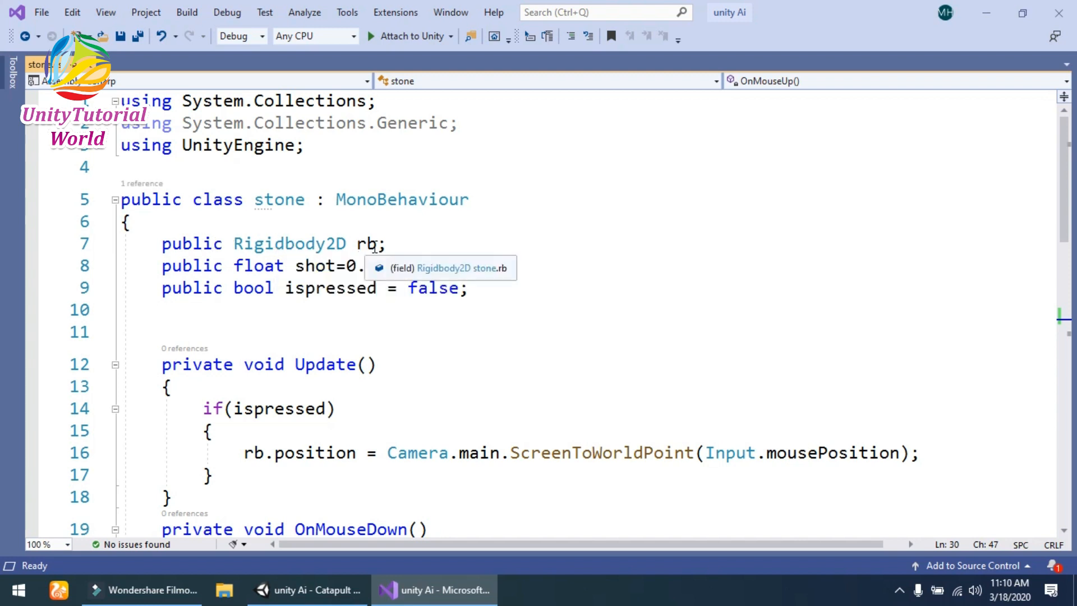
# Step: In OnMouseUp, after StartCoroutine(releasetime()), add GetComponent<stone>().enabled = false;
pyautogui.write('12f;')
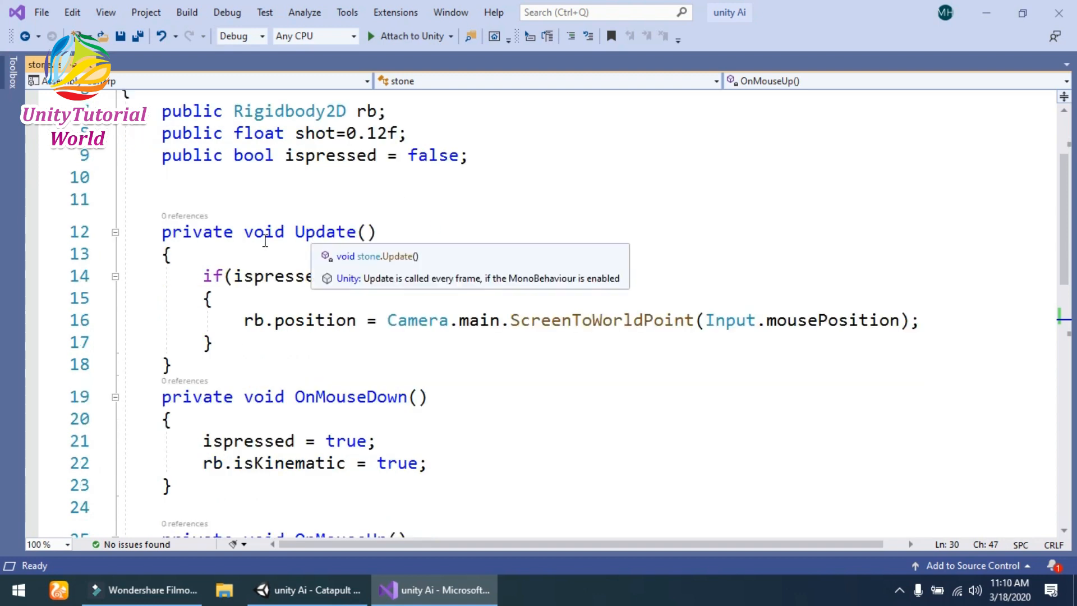
pyautogui.moveTo(332, 241)
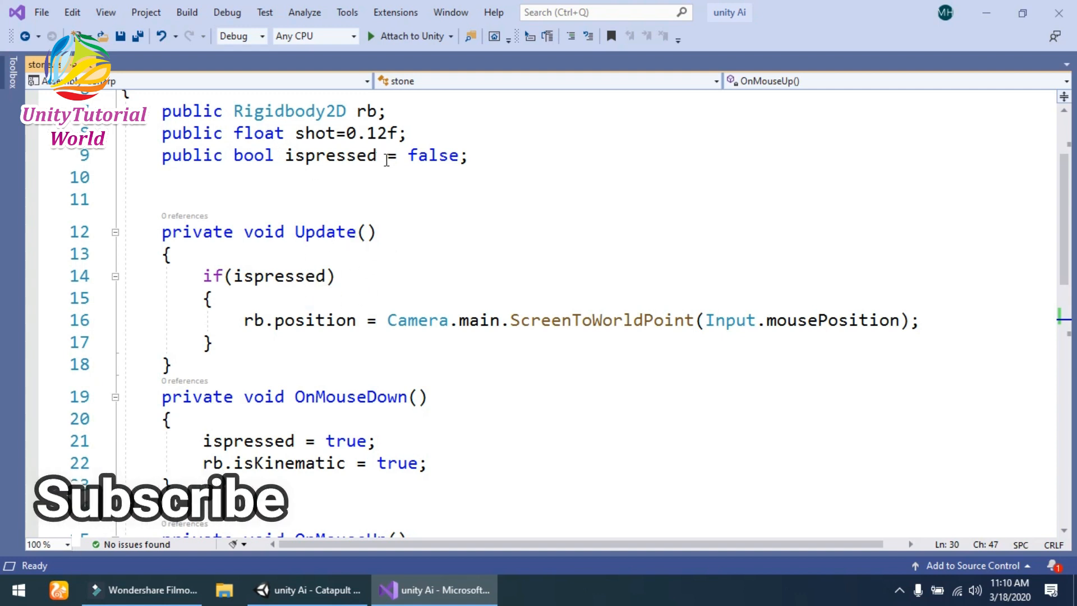
pyautogui.scroll(-3)
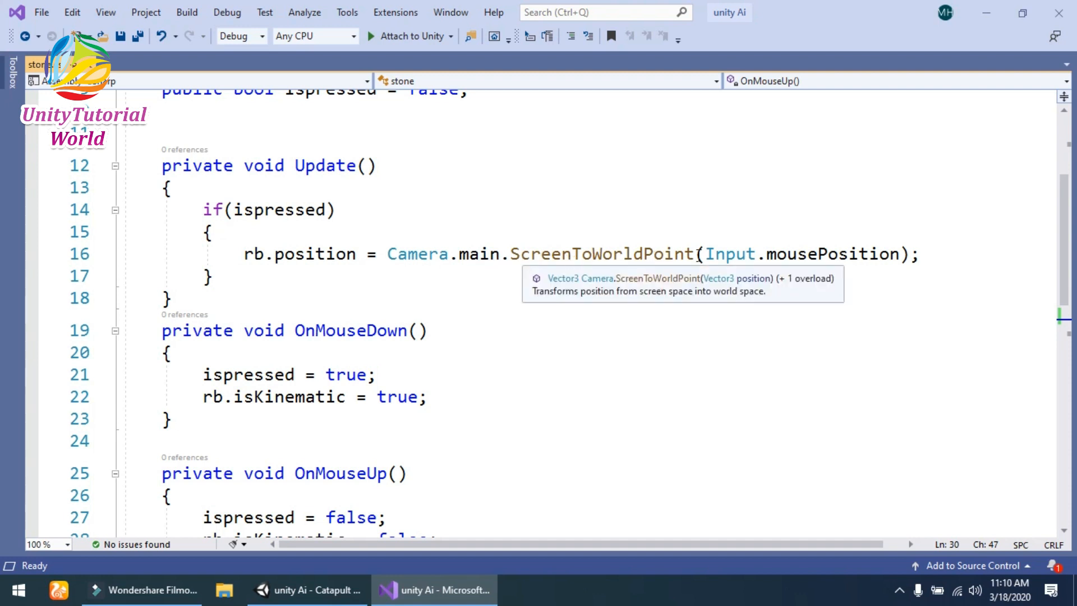
pyautogui.moveTo(732, 255)
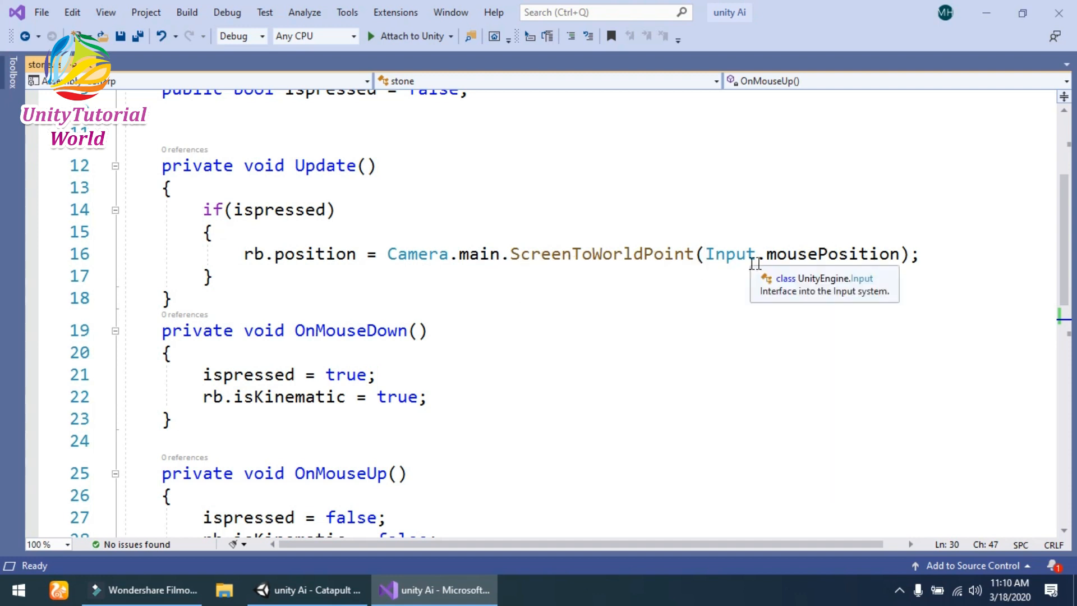
pyautogui.moveTo(804, 254)
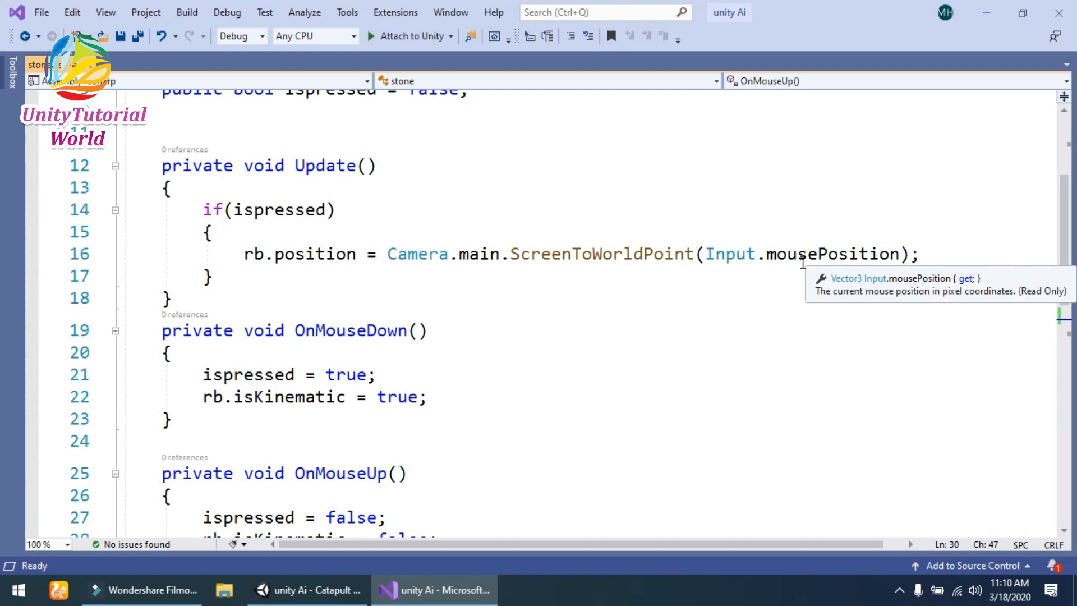
pyautogui.moveTo(488, 270)
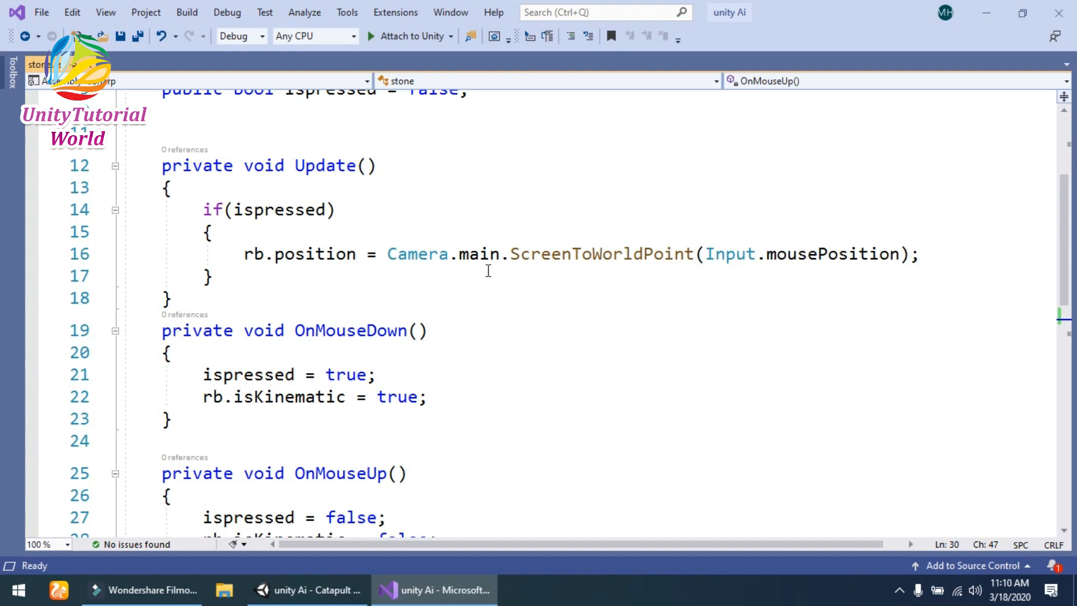
pyautogui.moveTo(279, 255)
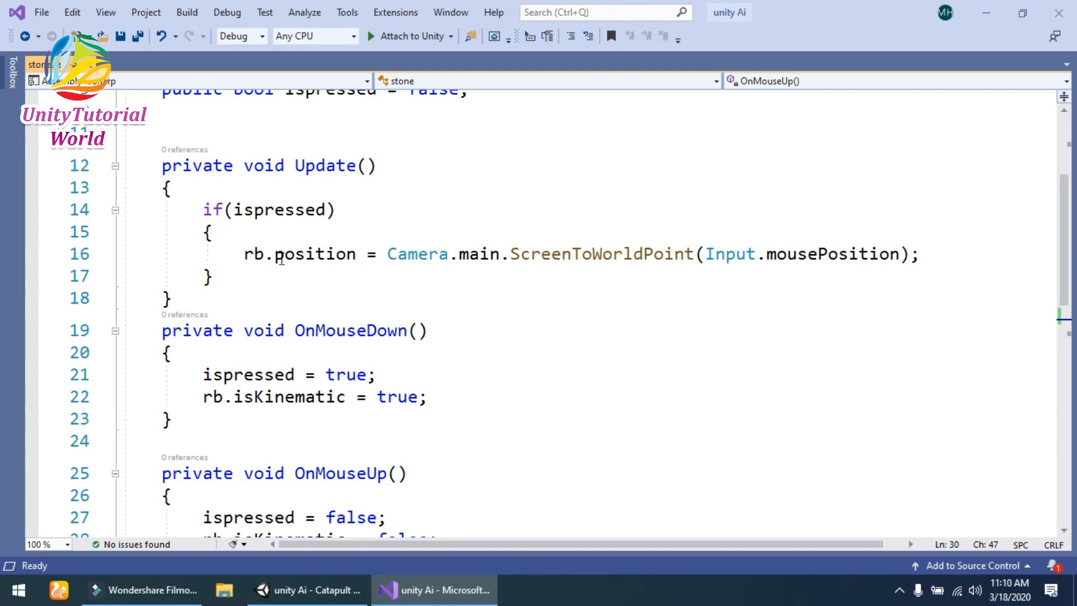
pyautogui.moveTo(350, 263)
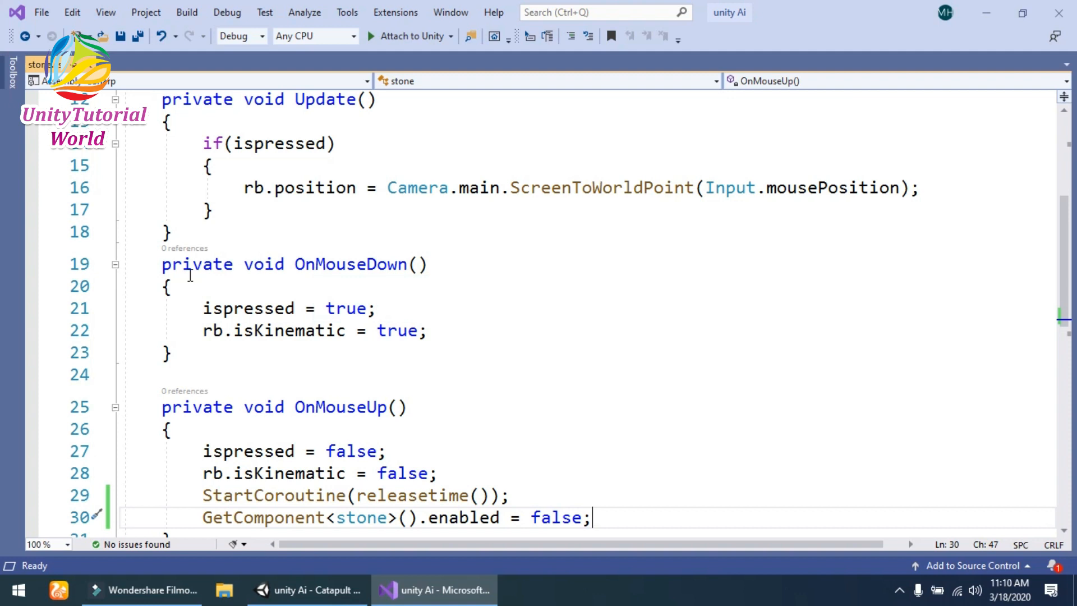
pyautogui.scroll(-3)
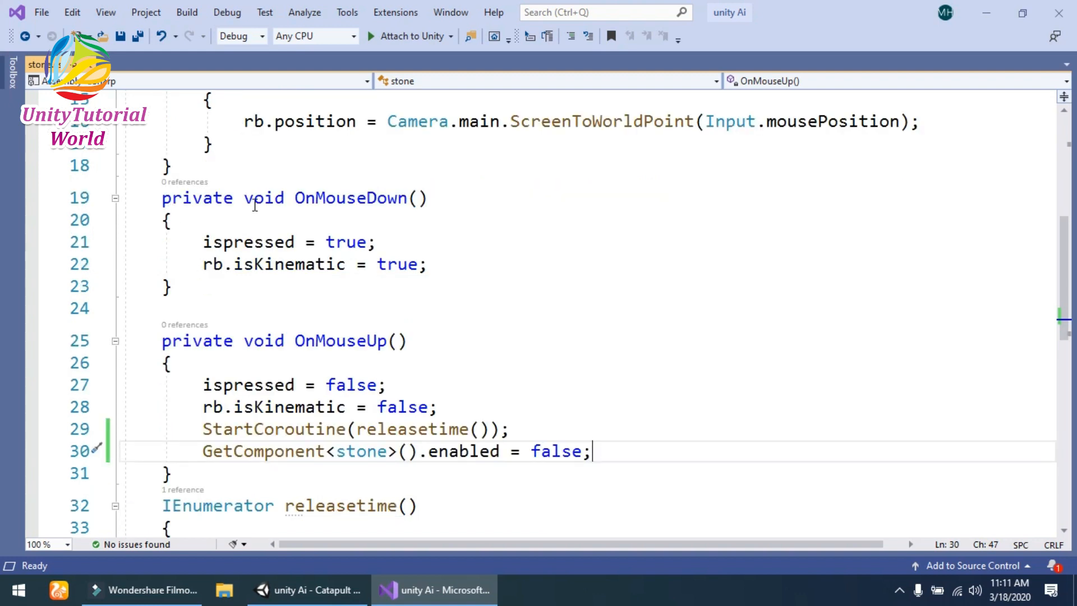
pyautogui.moveTo(435, 215)
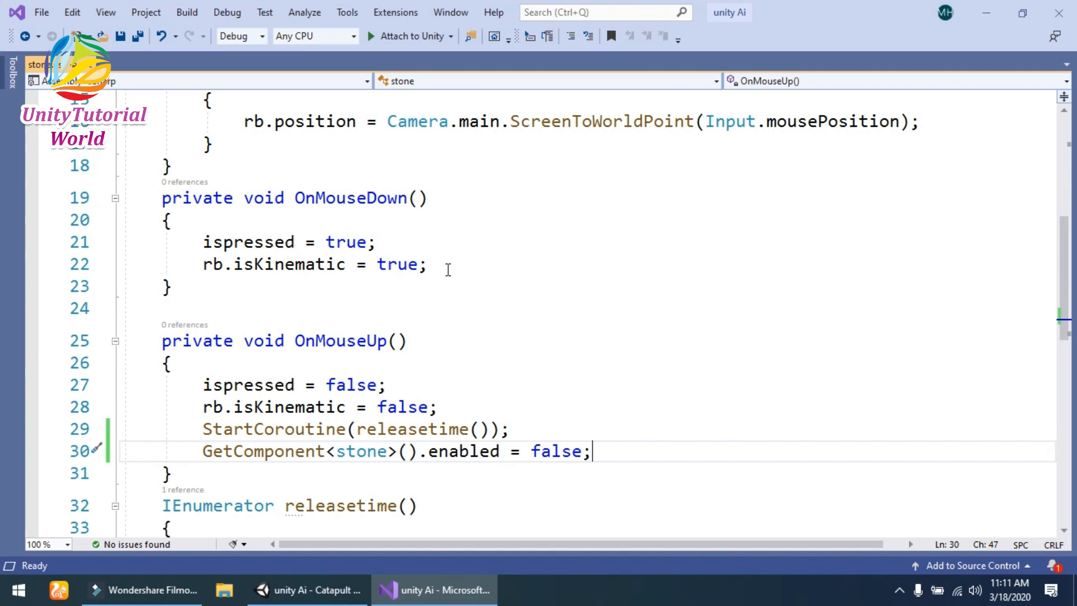
pyautogui.moveTo(459, 249)
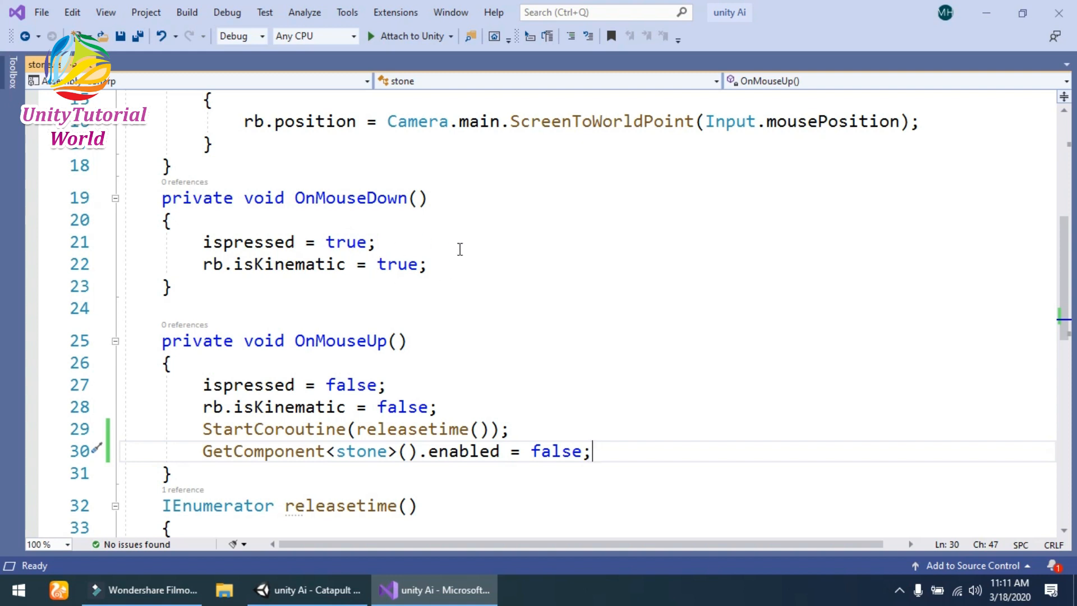
pyautogui.moveTo(468, 266)
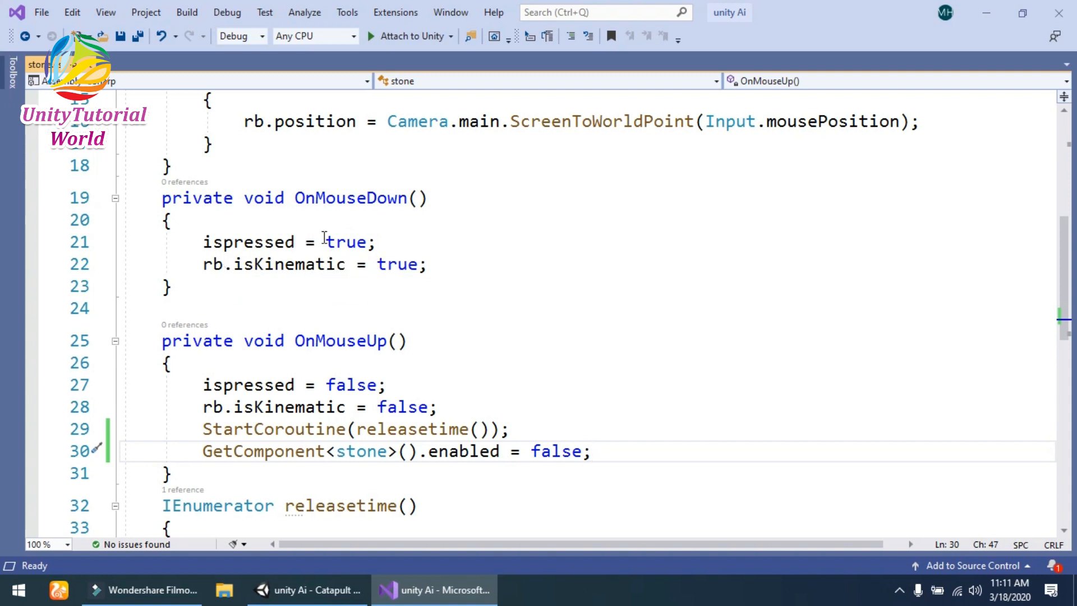
pyautogui.moveTo(477, 264)
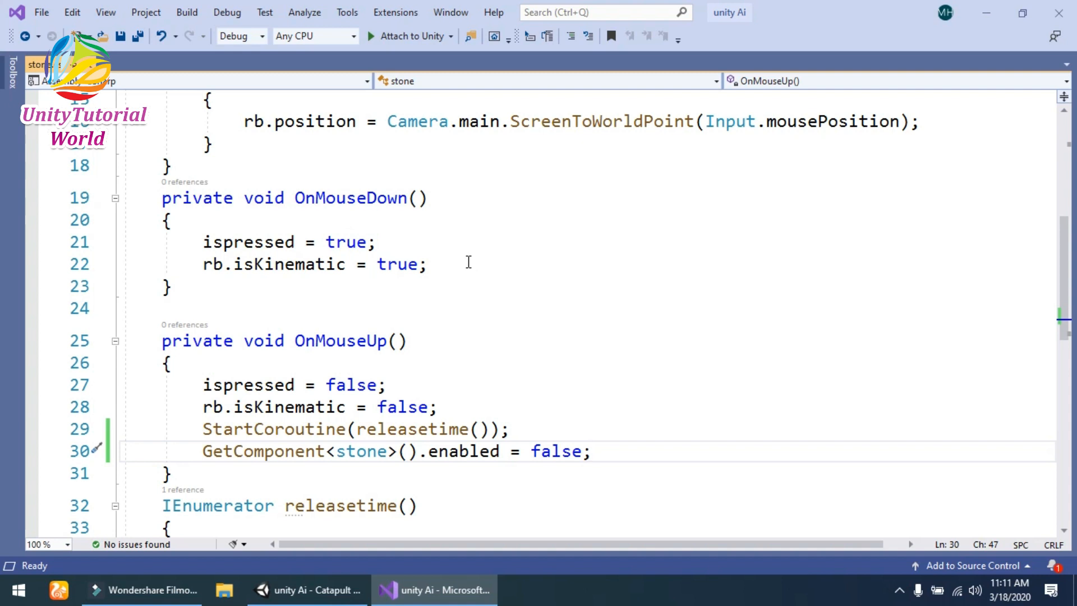
pyautogui.scroll(-3)
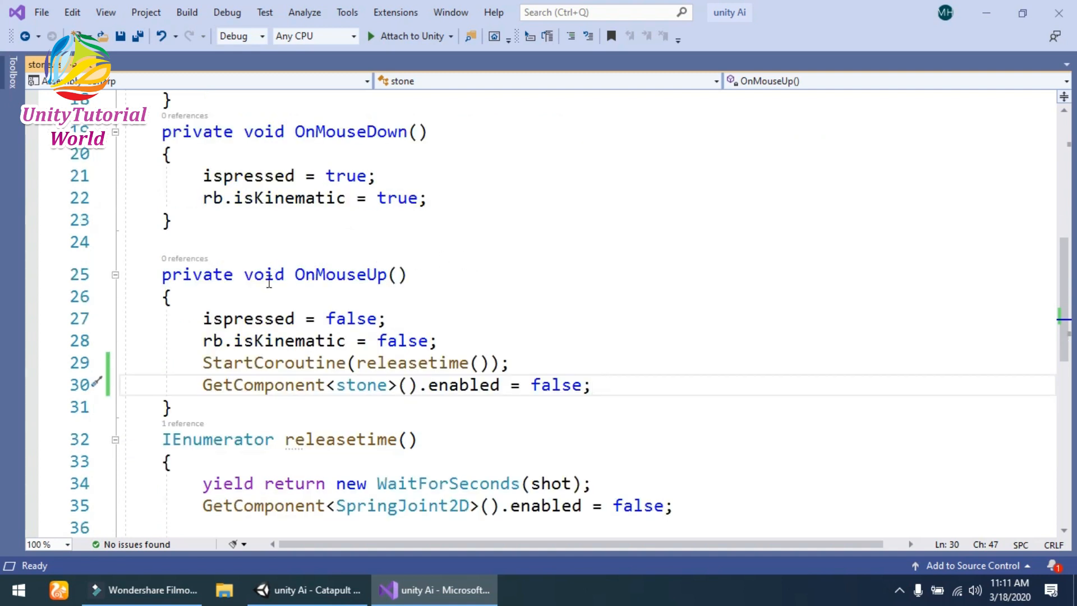
pyautogui.moveTo(340, 288)
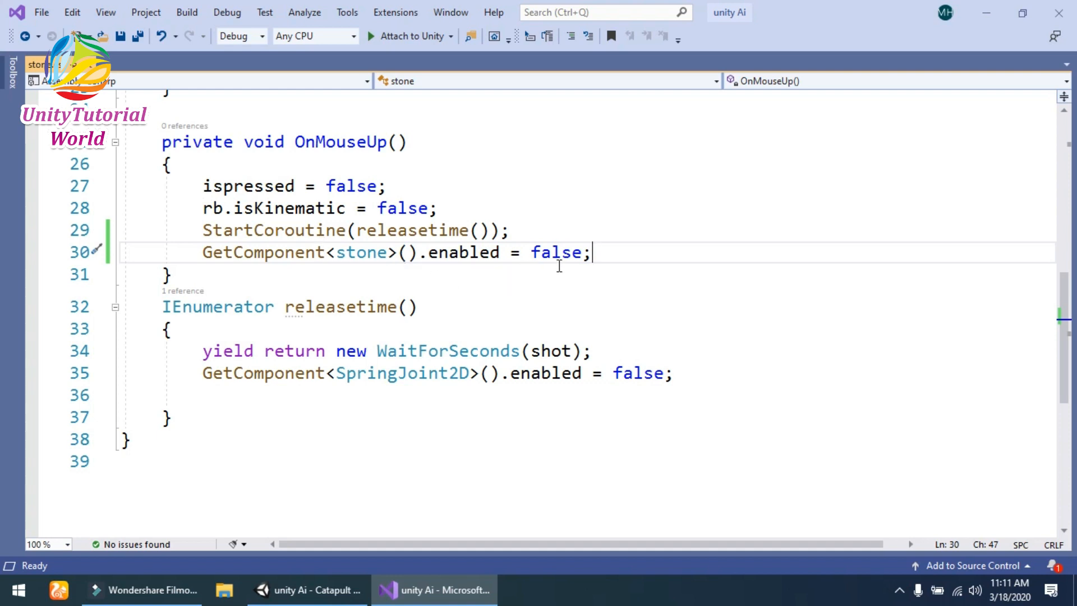
pyautogui.moveTo(612, 248)
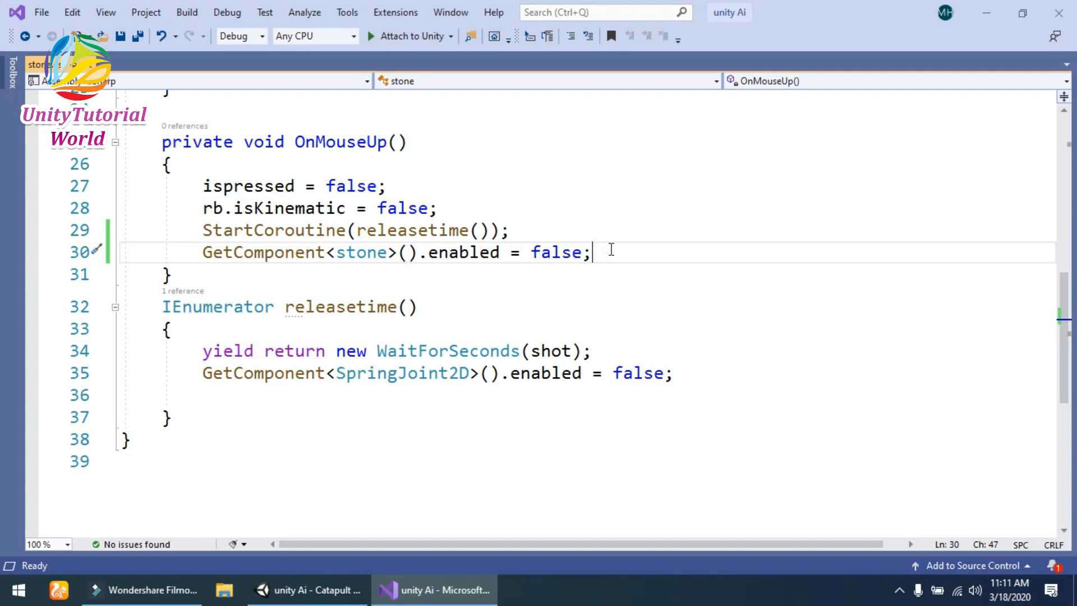
pyautogui.moveTo(622, 248)
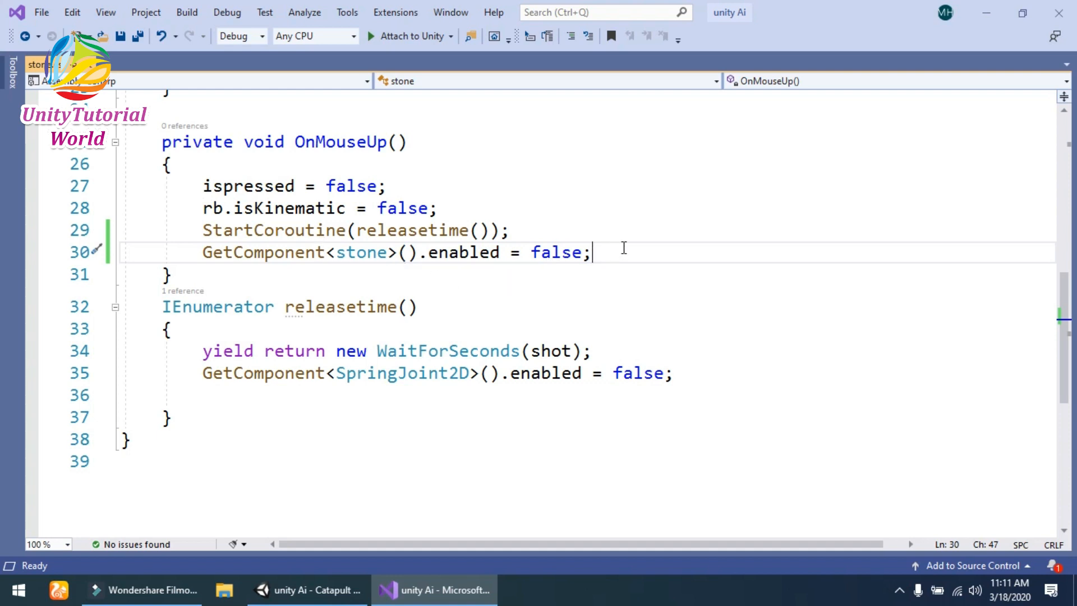
pyautogui.moveTo(622, 249)
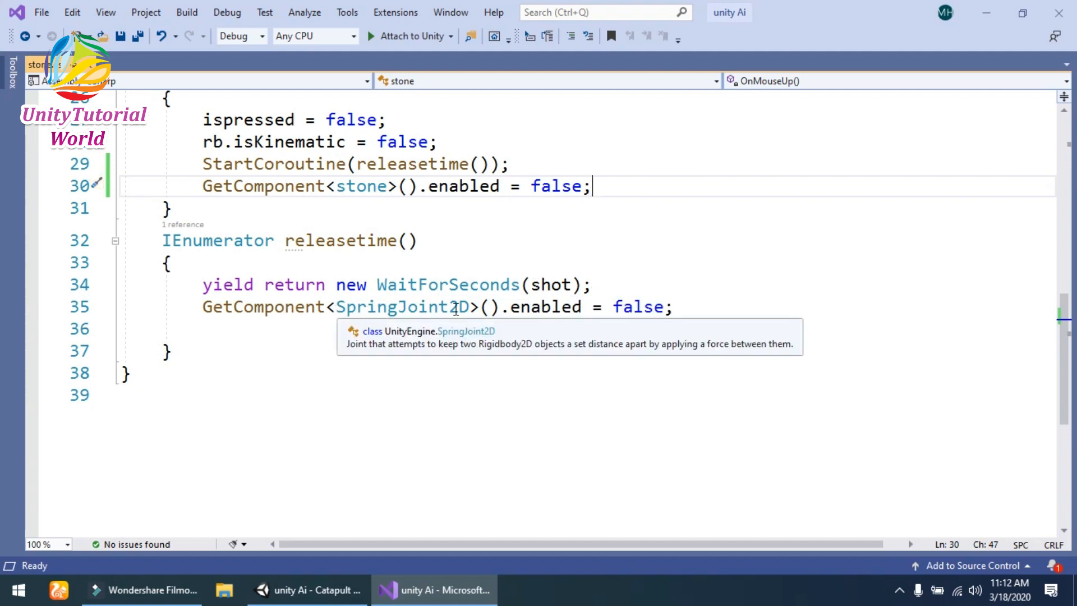
pyautogui.moveTo(613, 307)
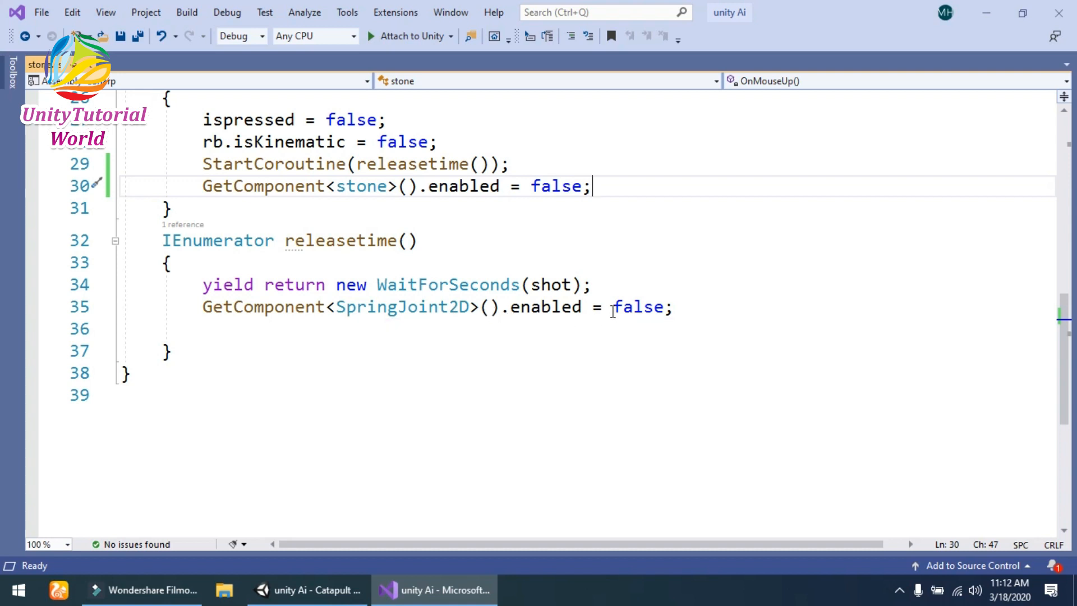
pyautogui.moveTo(656, 285)
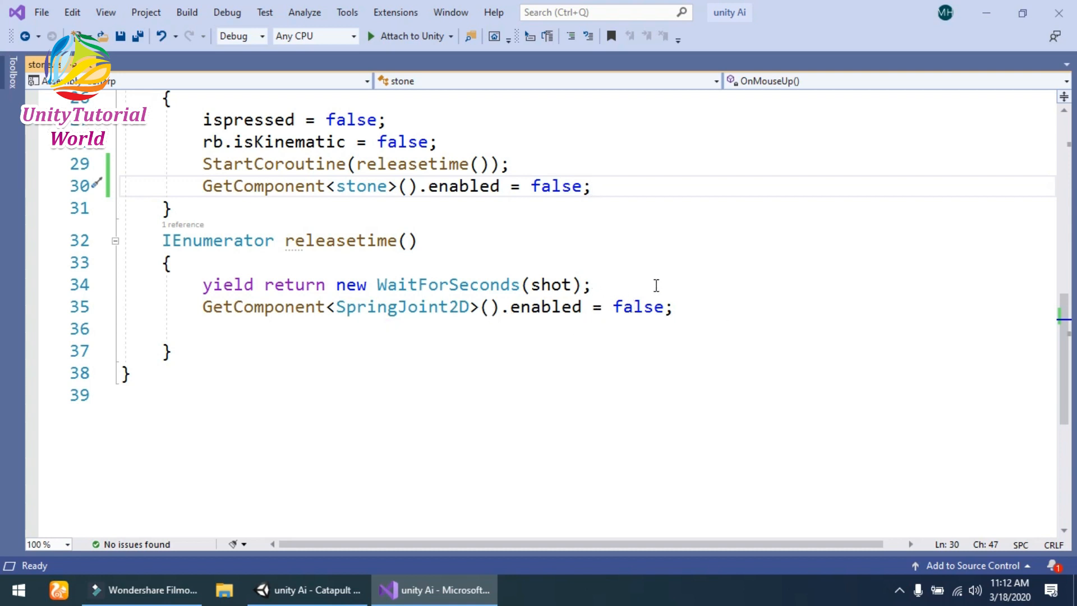
pyautogui.moveTo(737, 281)
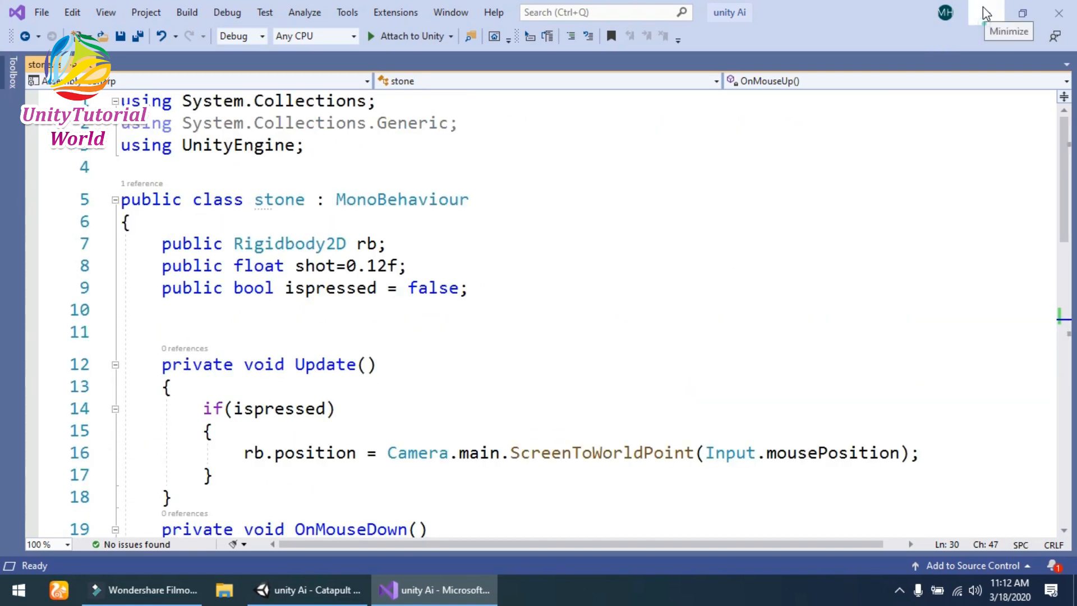
# Step: Minimize Visual Studio and play-test the Catapult scene with the updated stone script
pyautogui.click(307, 590)
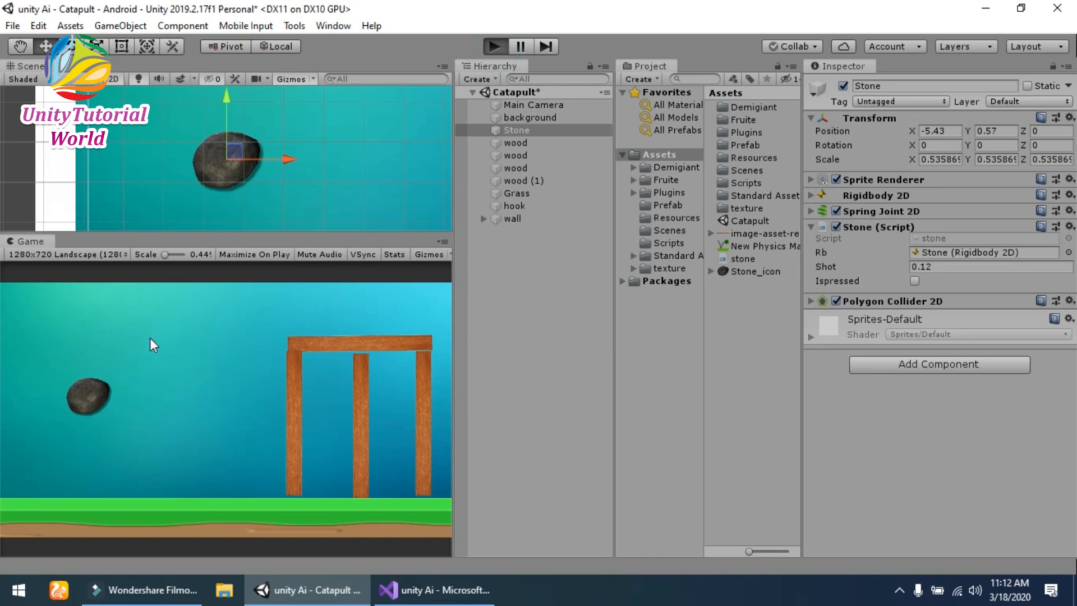
pyautogui.moveTo(160, 334)
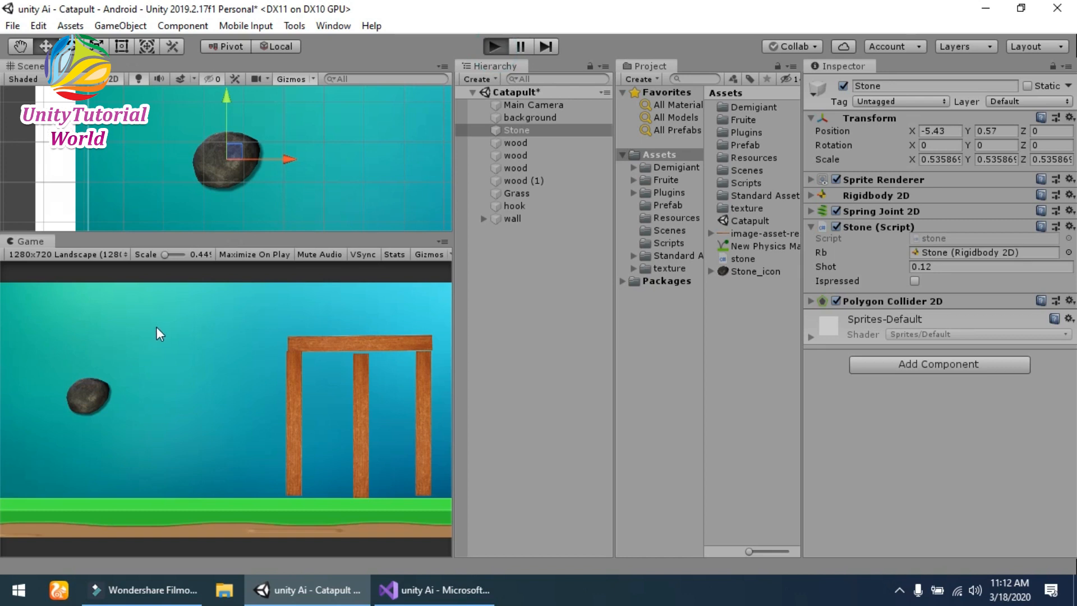
pyautogui.click(493, 46)
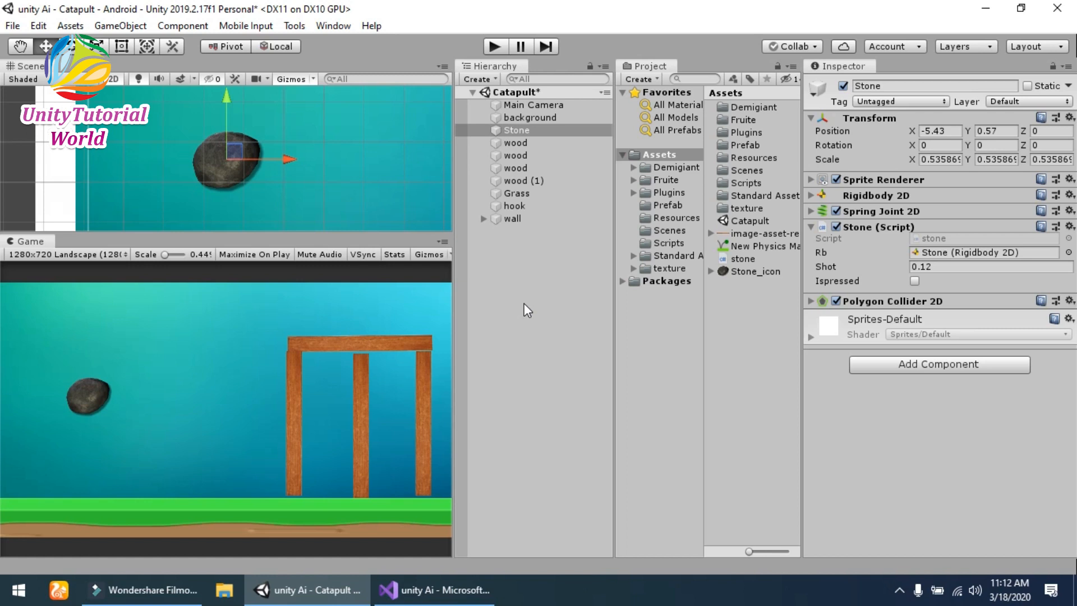
pyautogui.moveTo(535, 304)
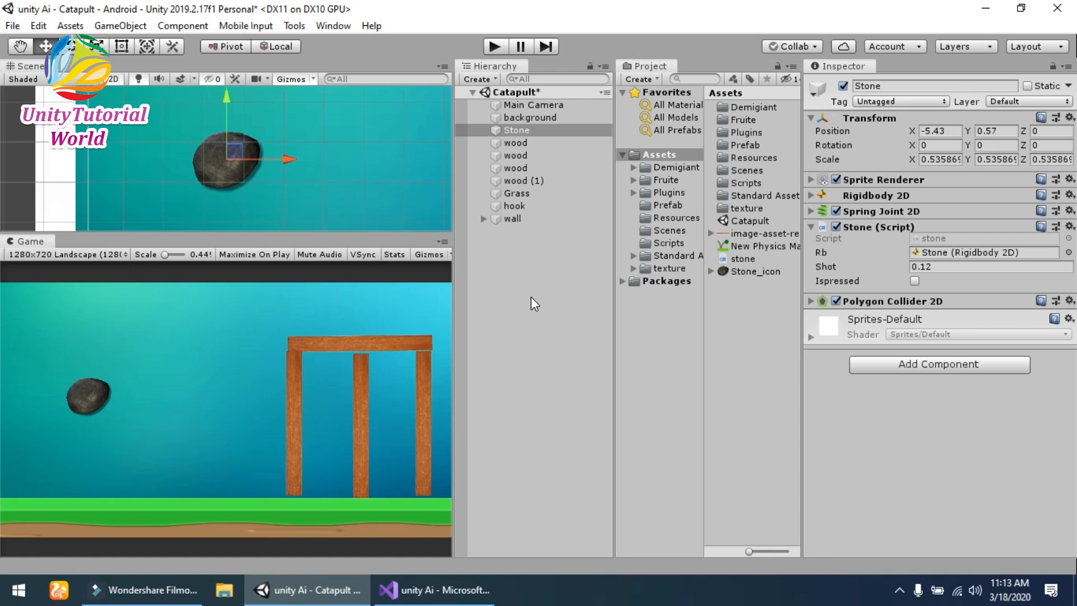